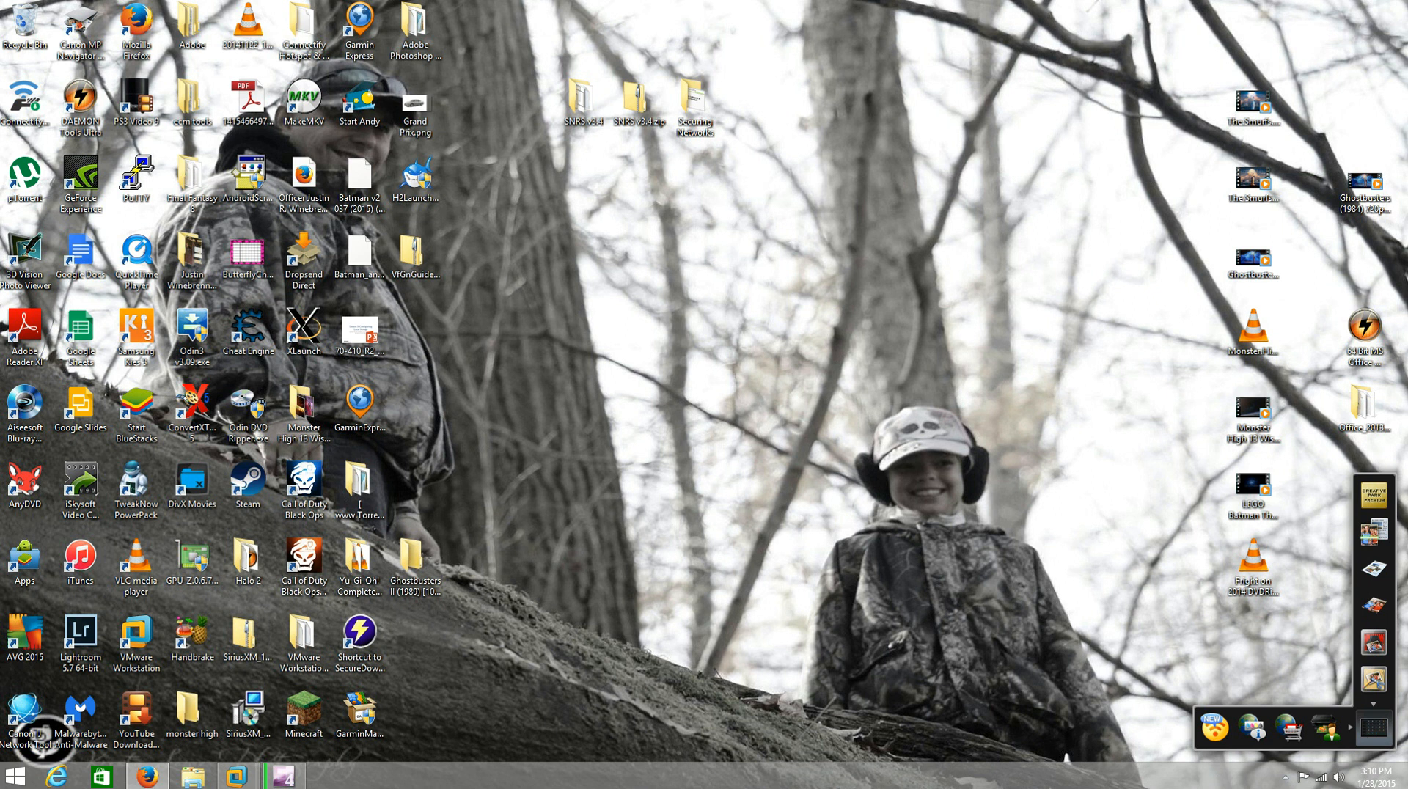
{"action": "mouse_move", "coordinate": [247, 644]}
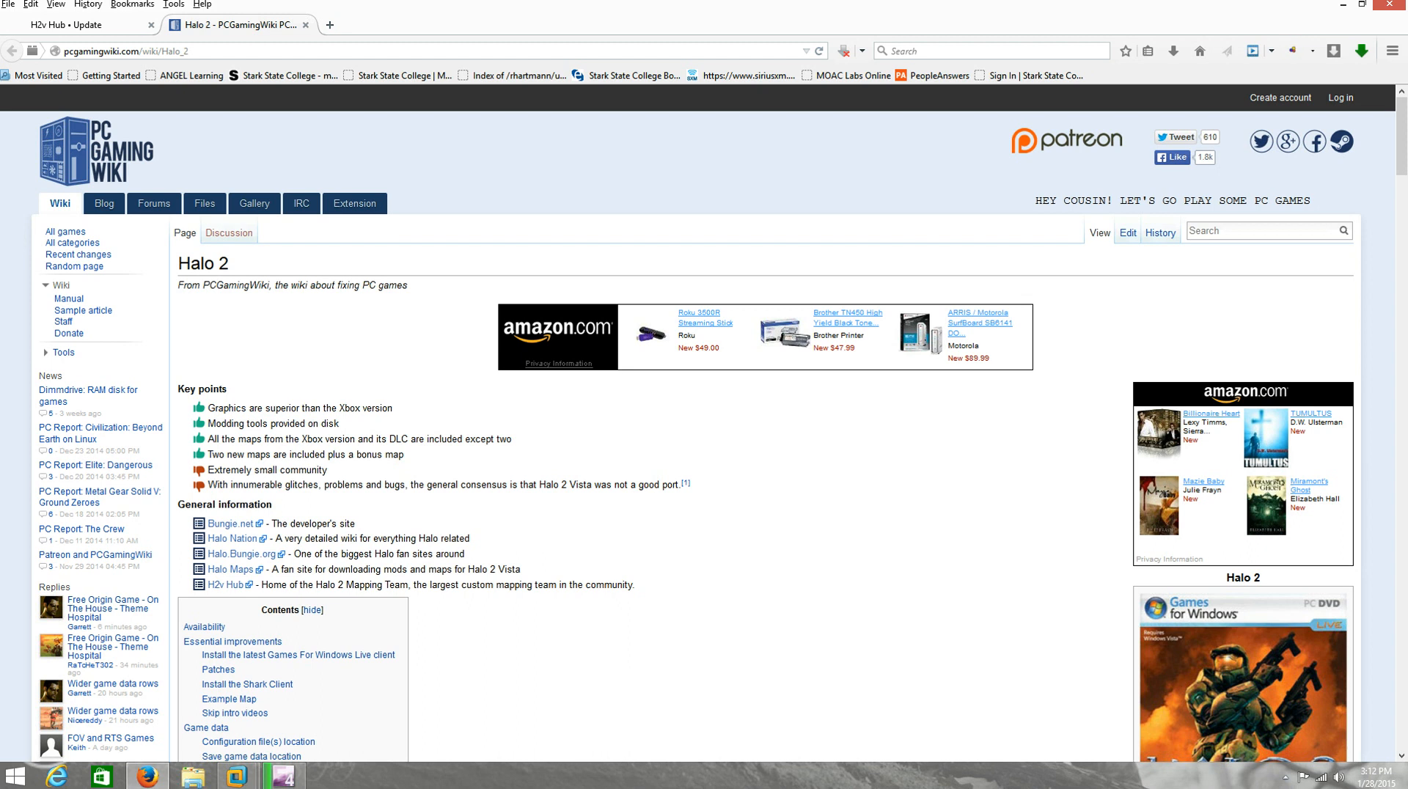
Browse the Halo 2 article down through the patch notes to the 'Install the Shark Client' section
{"action": "scroll", "scroll_direction": "down", "scroll_amount": 3}
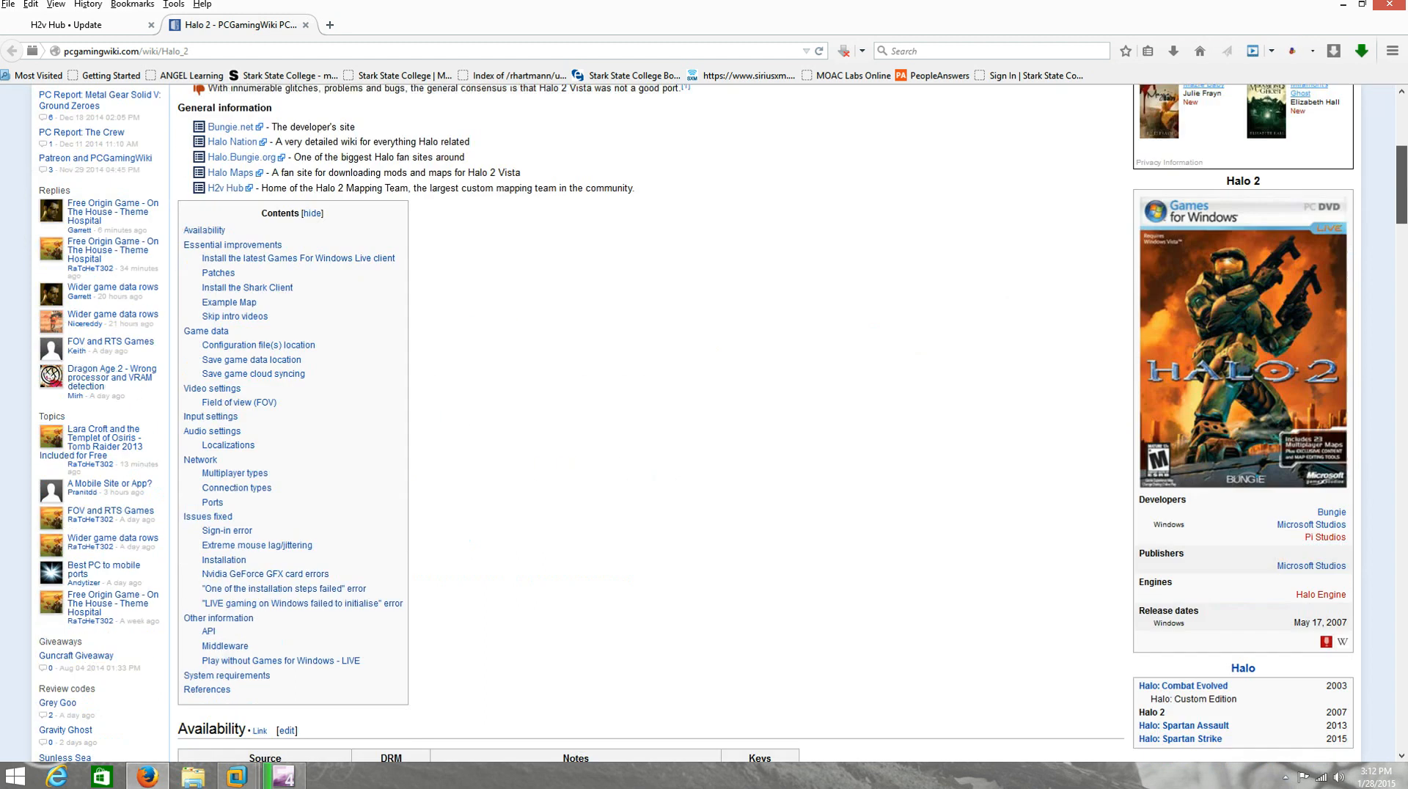
{"action": "scroll", "scroll_direction": "down", "scroll_amount": 3}
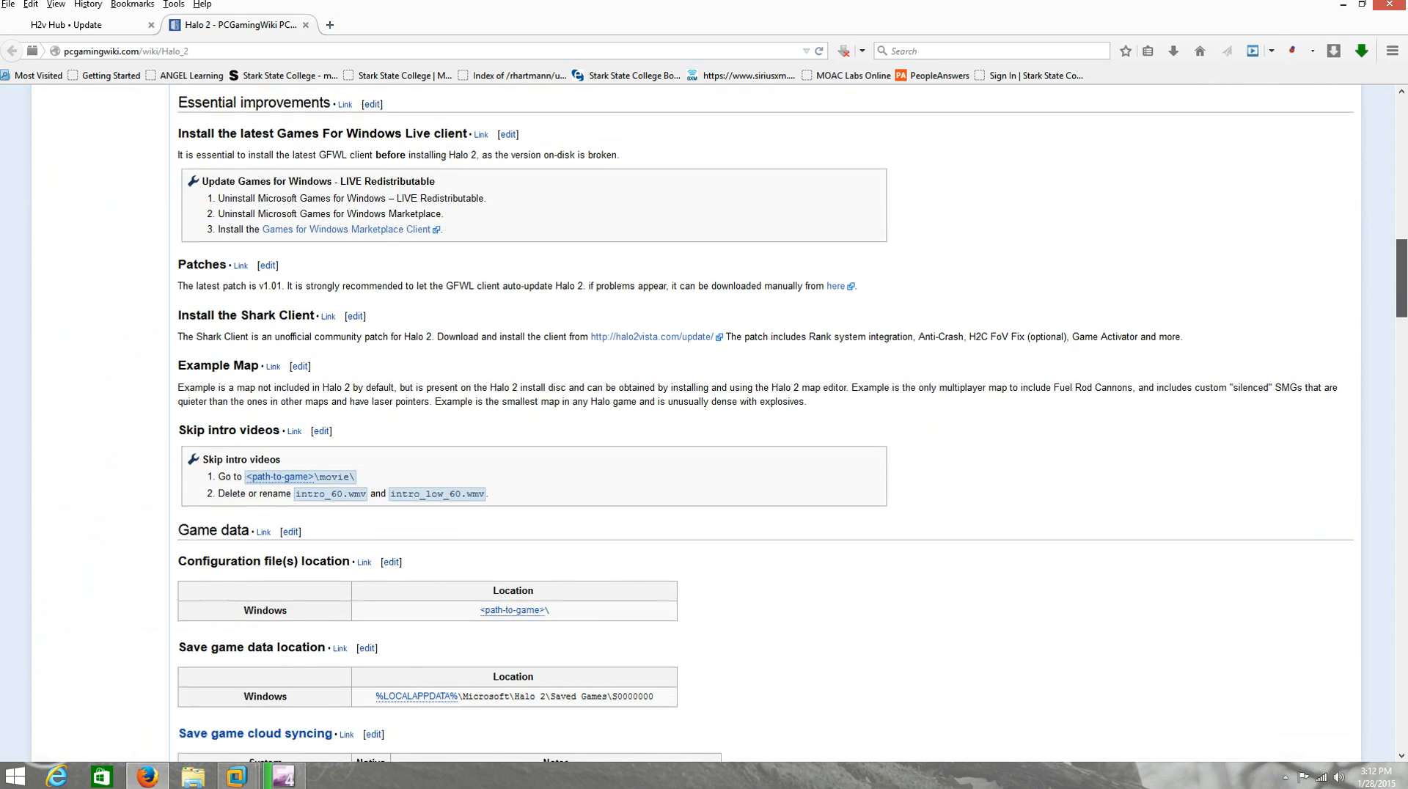
{"action": "scroll", "scroll_direction": "down", "scroll_amount": 3}
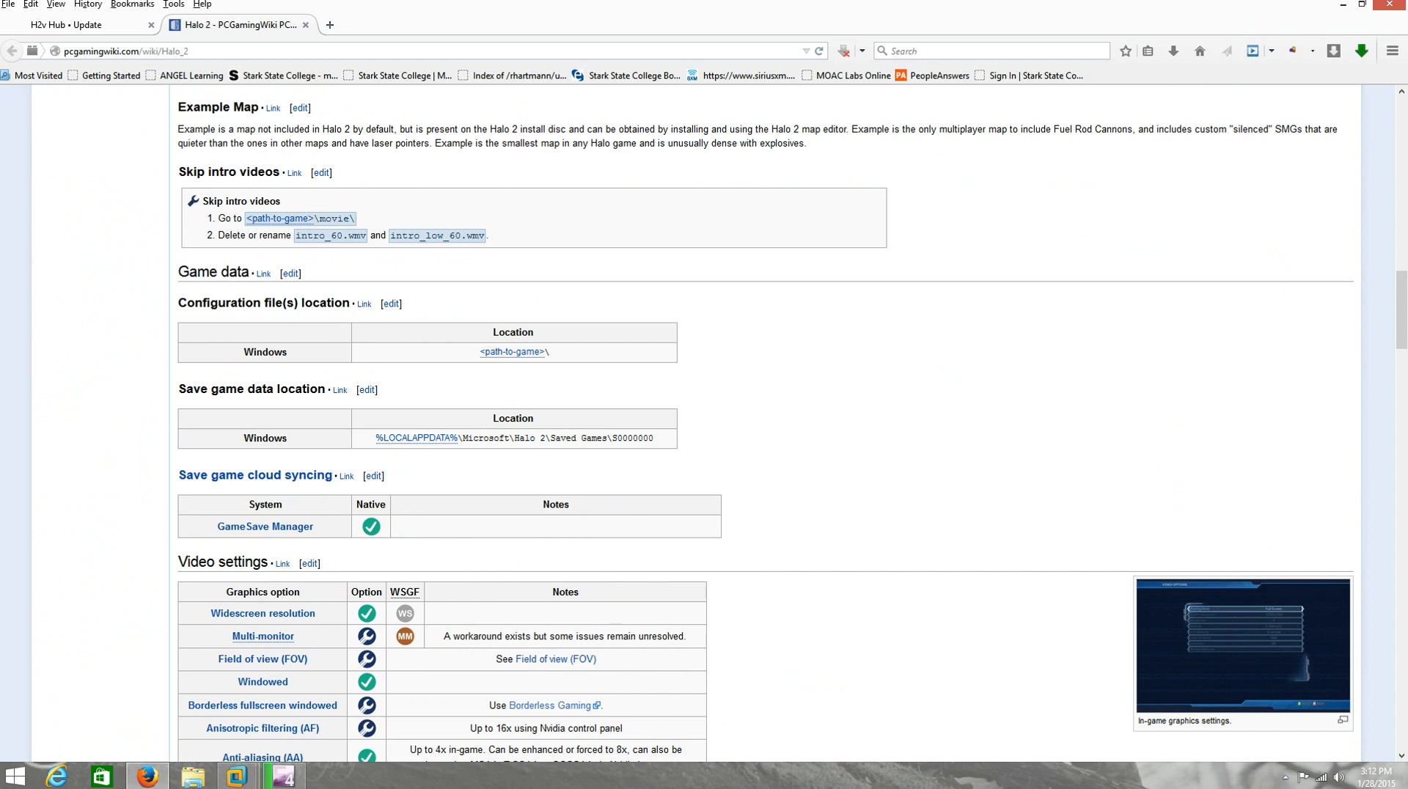
{"action": "scroll", "scroll_direction": "up", "scroll_amount": 3}
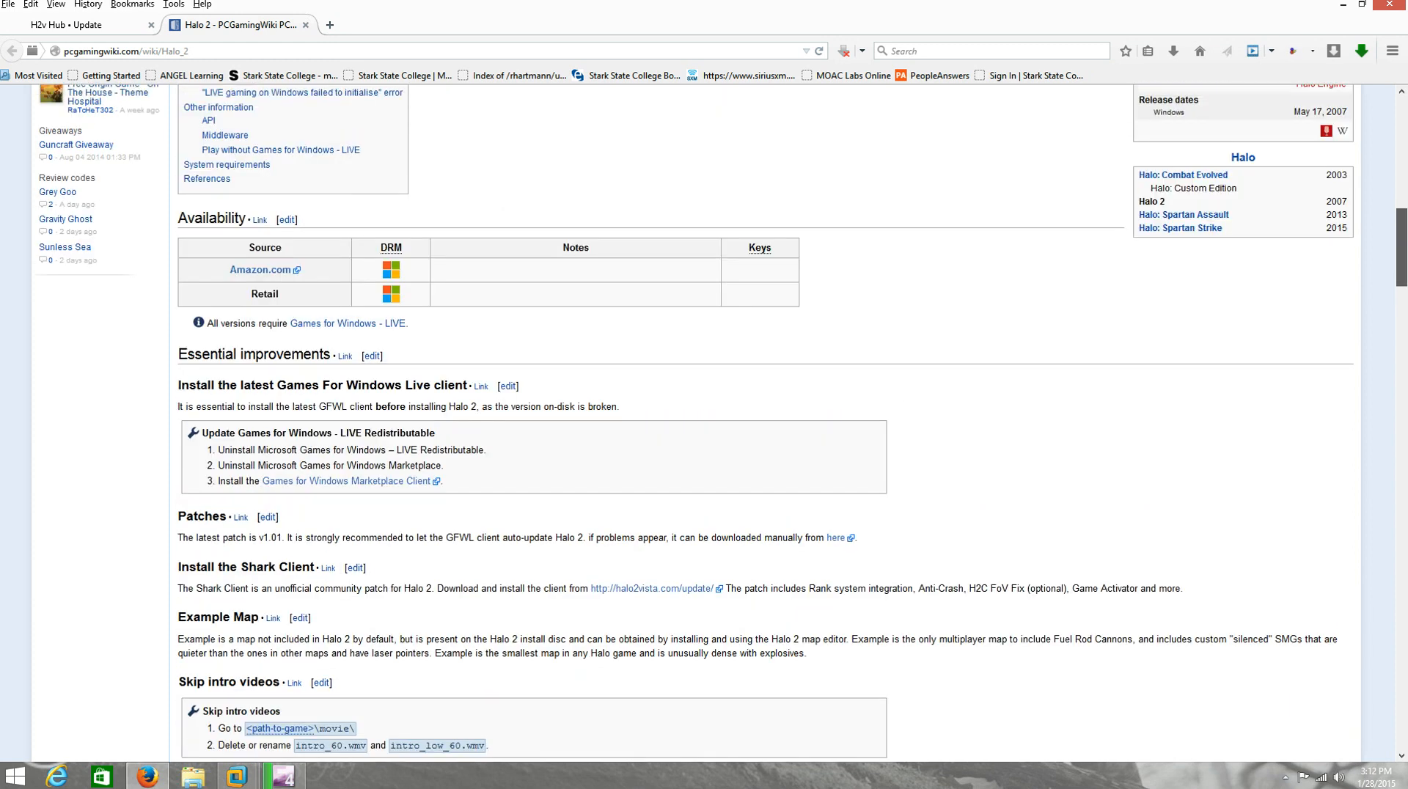
{"action": "scroll", "scroll_direction": "down", "scroll_amount": 3}
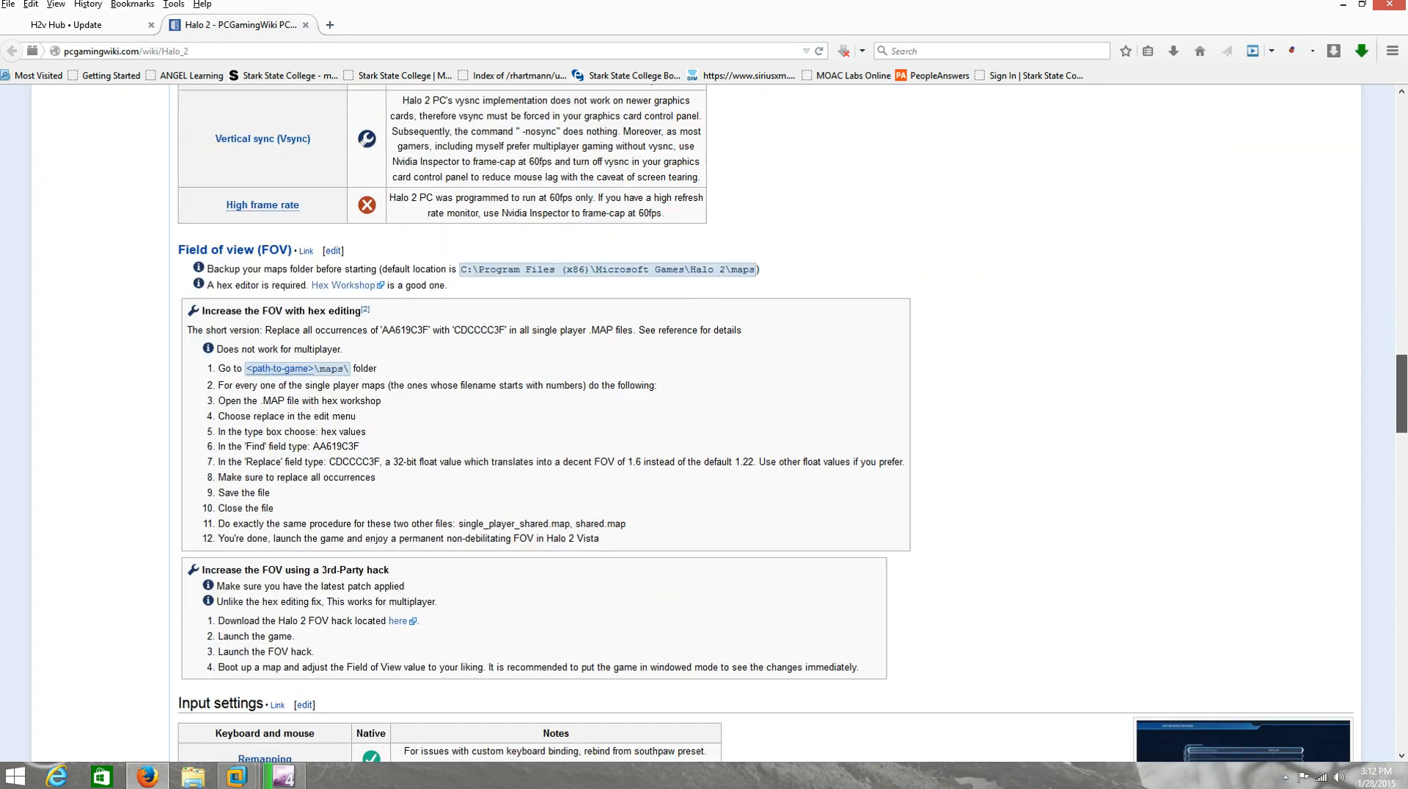
{"action": "scroll", "scroll_direction": "down", "scroll_amount": 3}
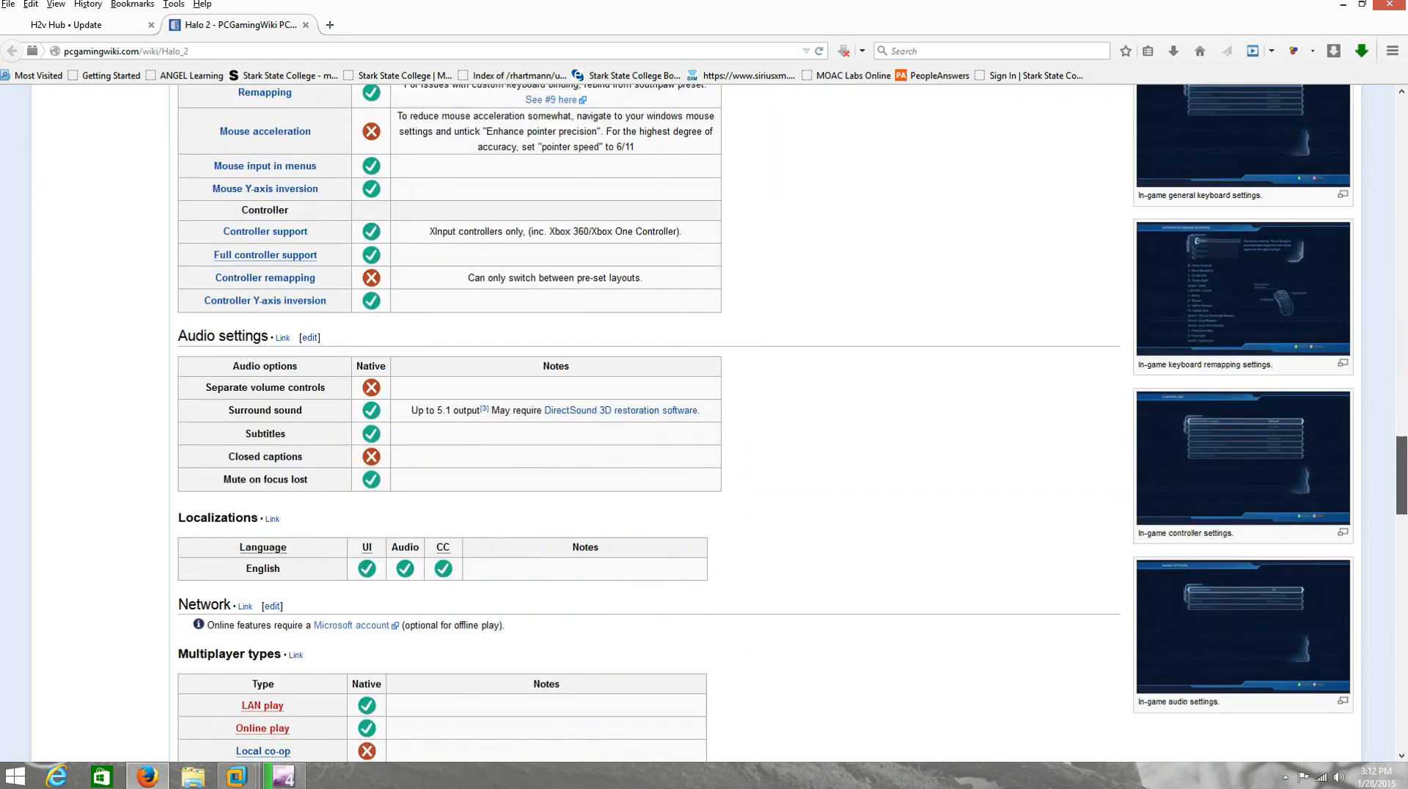
{"action": "scroll", "scroll_direction": "down", "scroll_amount": 3}
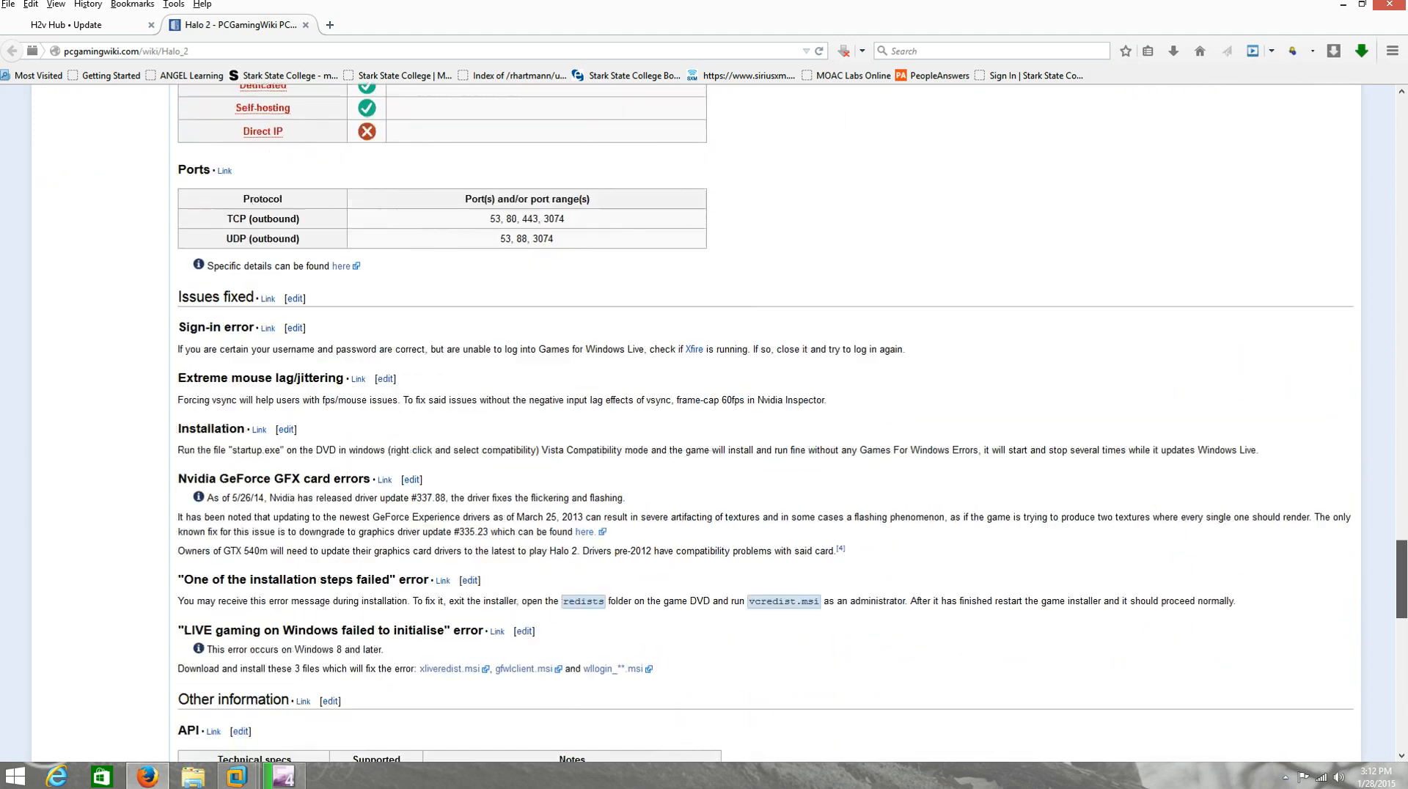
{"action": "scroll", "scroll_direction": "down", "scroll_amount": 3}
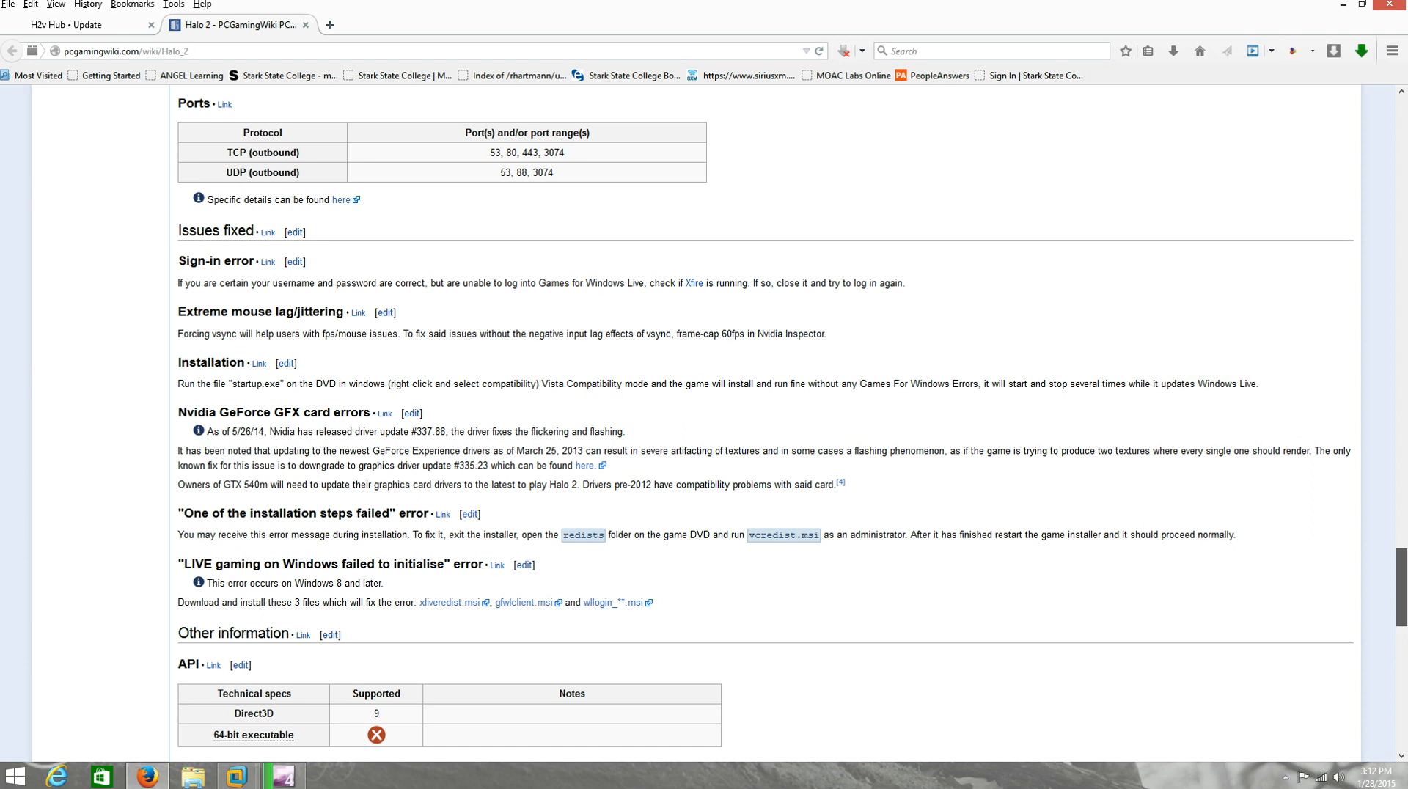
{"action": "scroll", "scroll_direction": "down", "scroll_amount": 3}
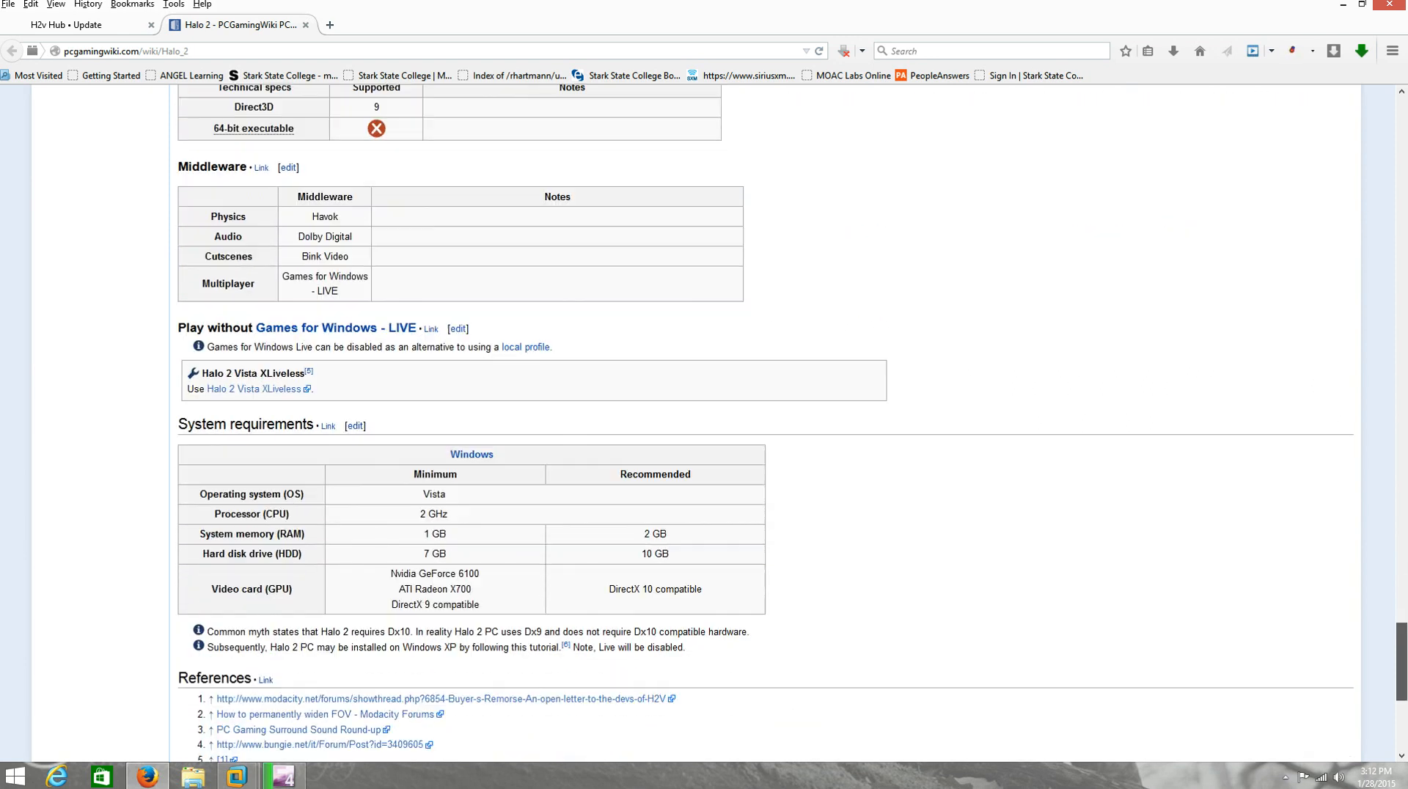
{"action": "scroll", "scroll_direction": "down", "scroll_amount": 3}
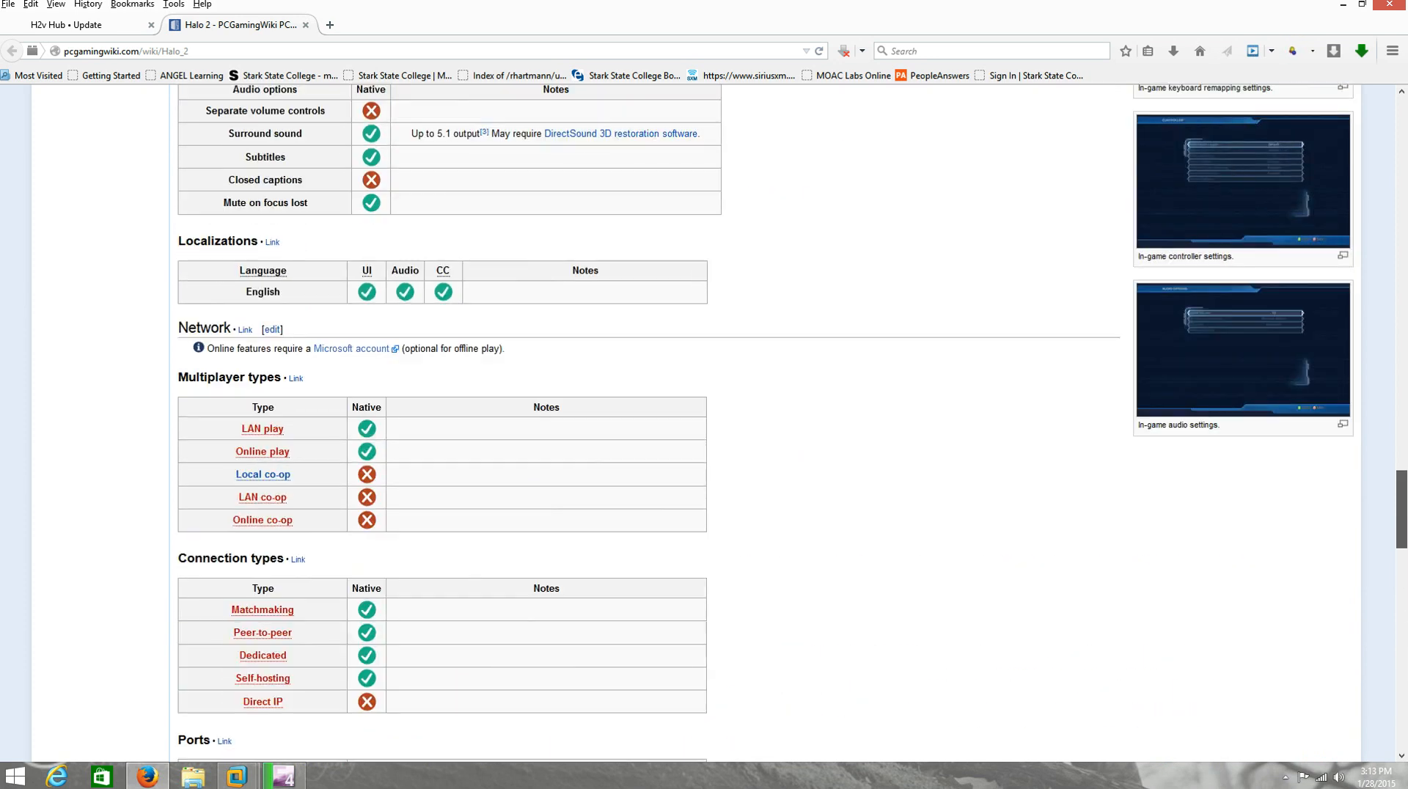
{"action": "scroll", "scroll_direction": "up", "scroll_amount": 3}
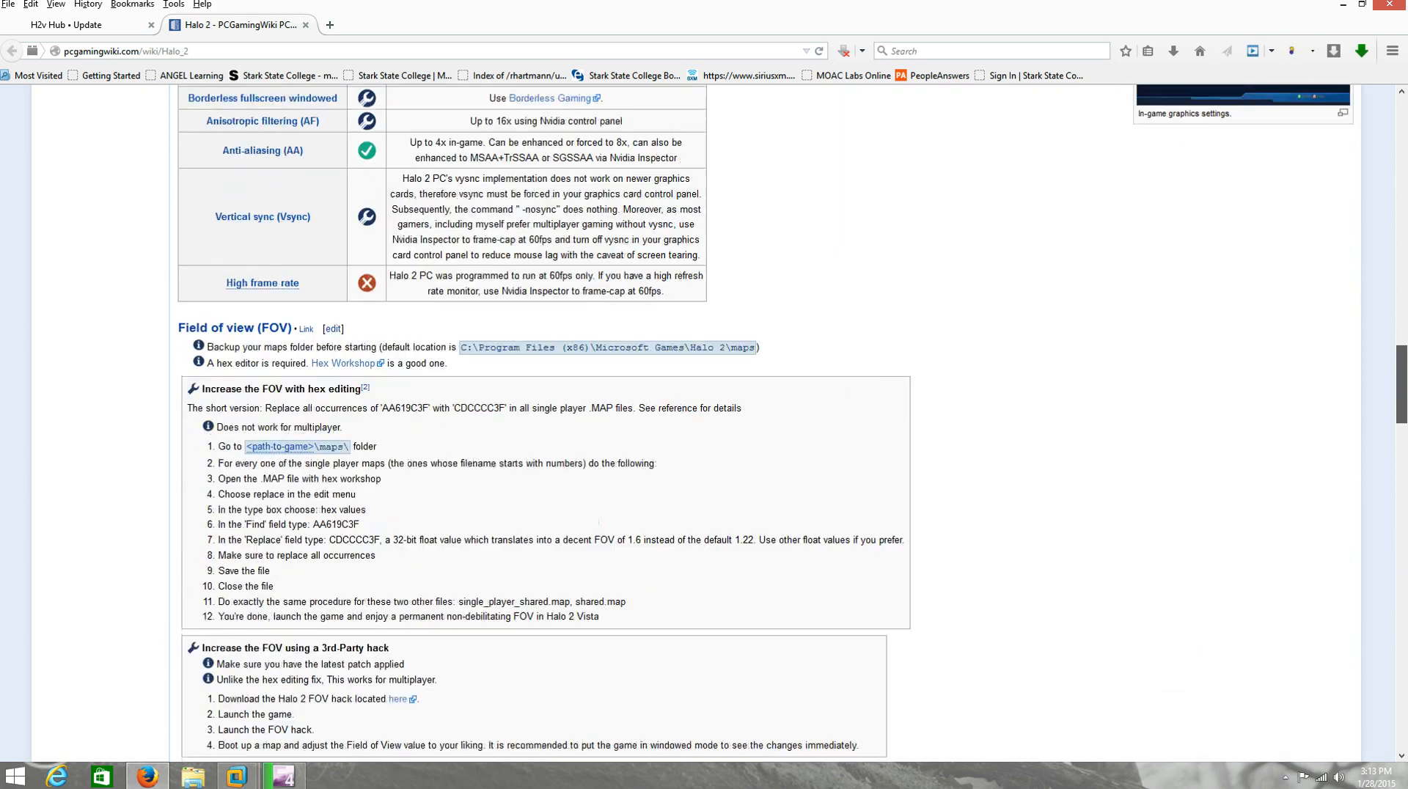
{"action": "scroll", "scroll_direction": "up", "scroll_amount": 3}
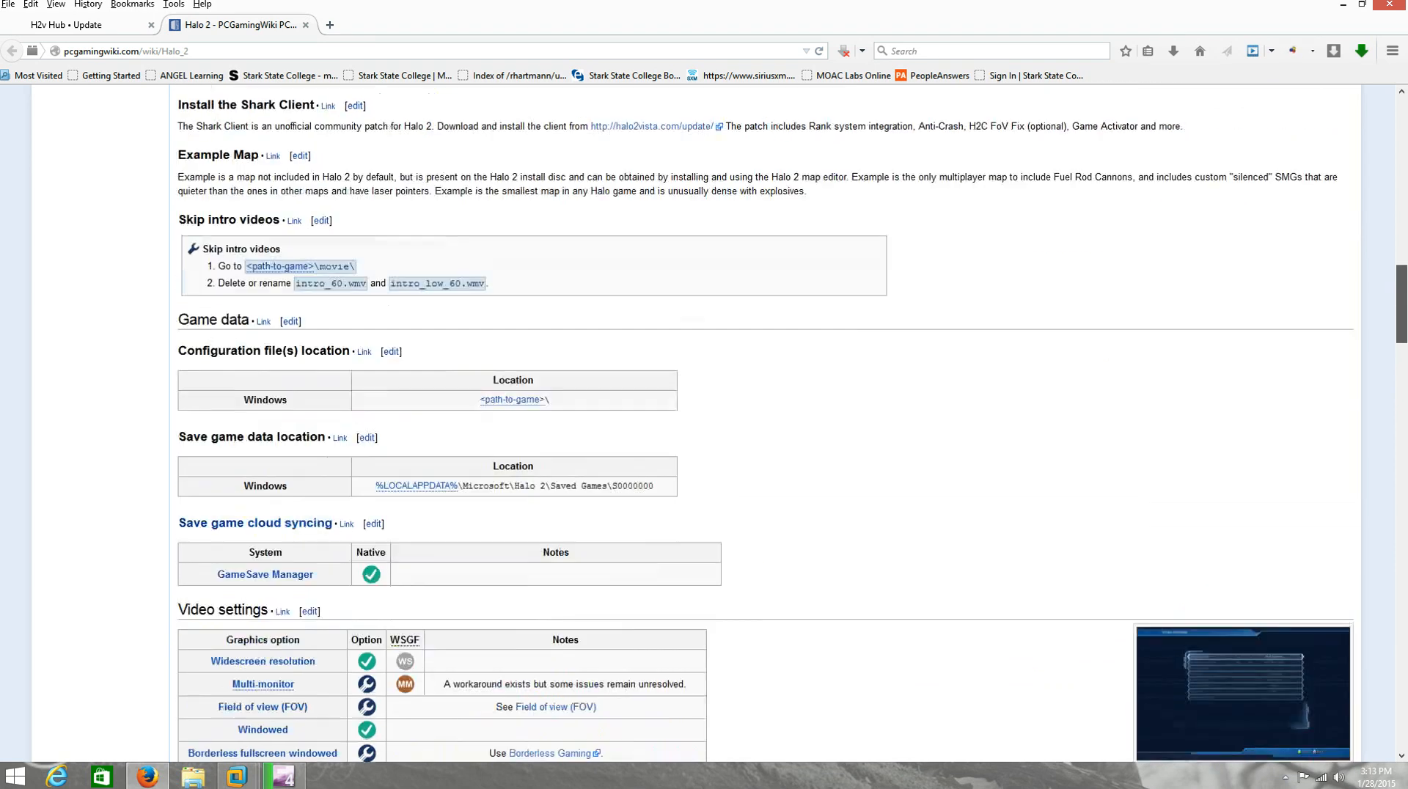
{"action": "scroll", "scroll_direction": "up", "scroll_amount": 3}
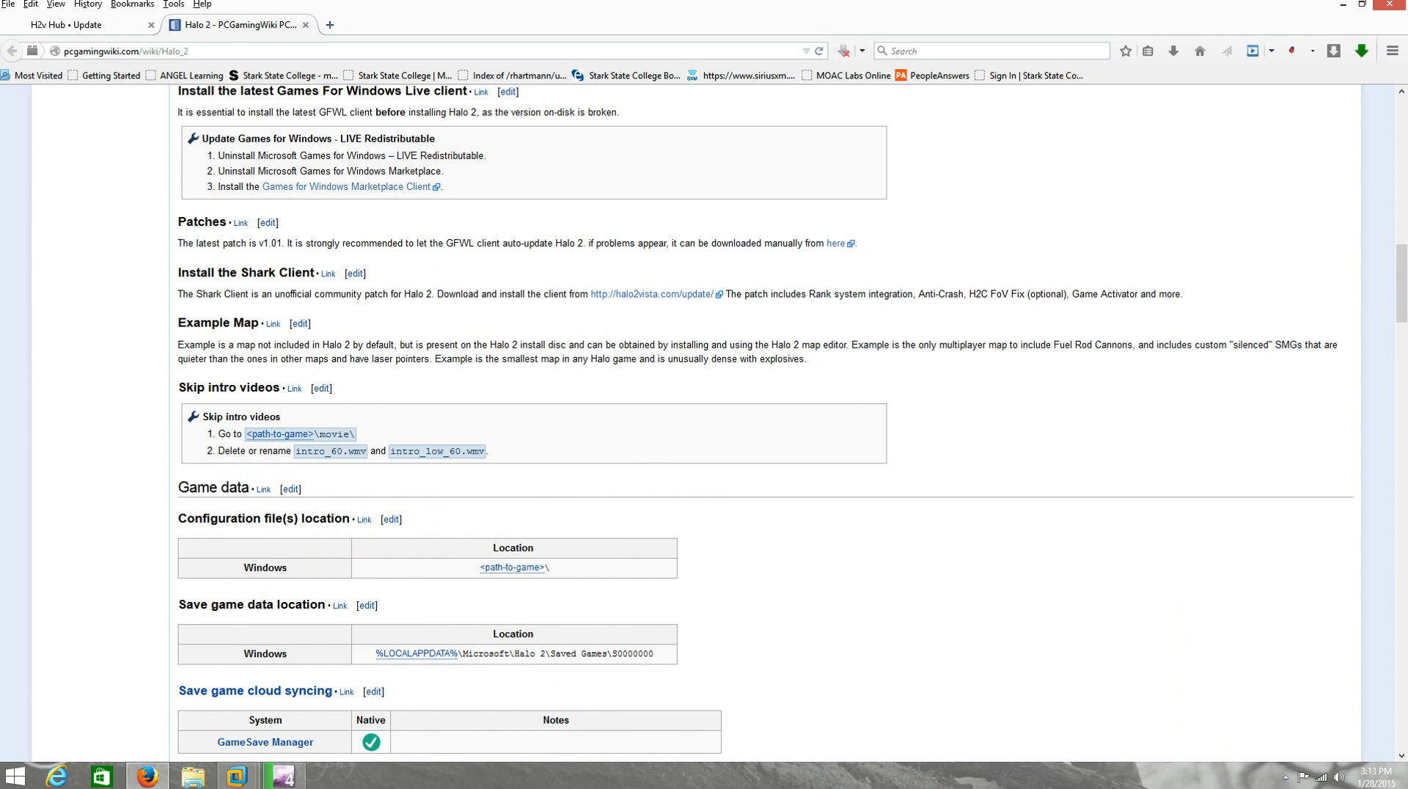
{"action": "double_click", "coordinate": [245, 271]}
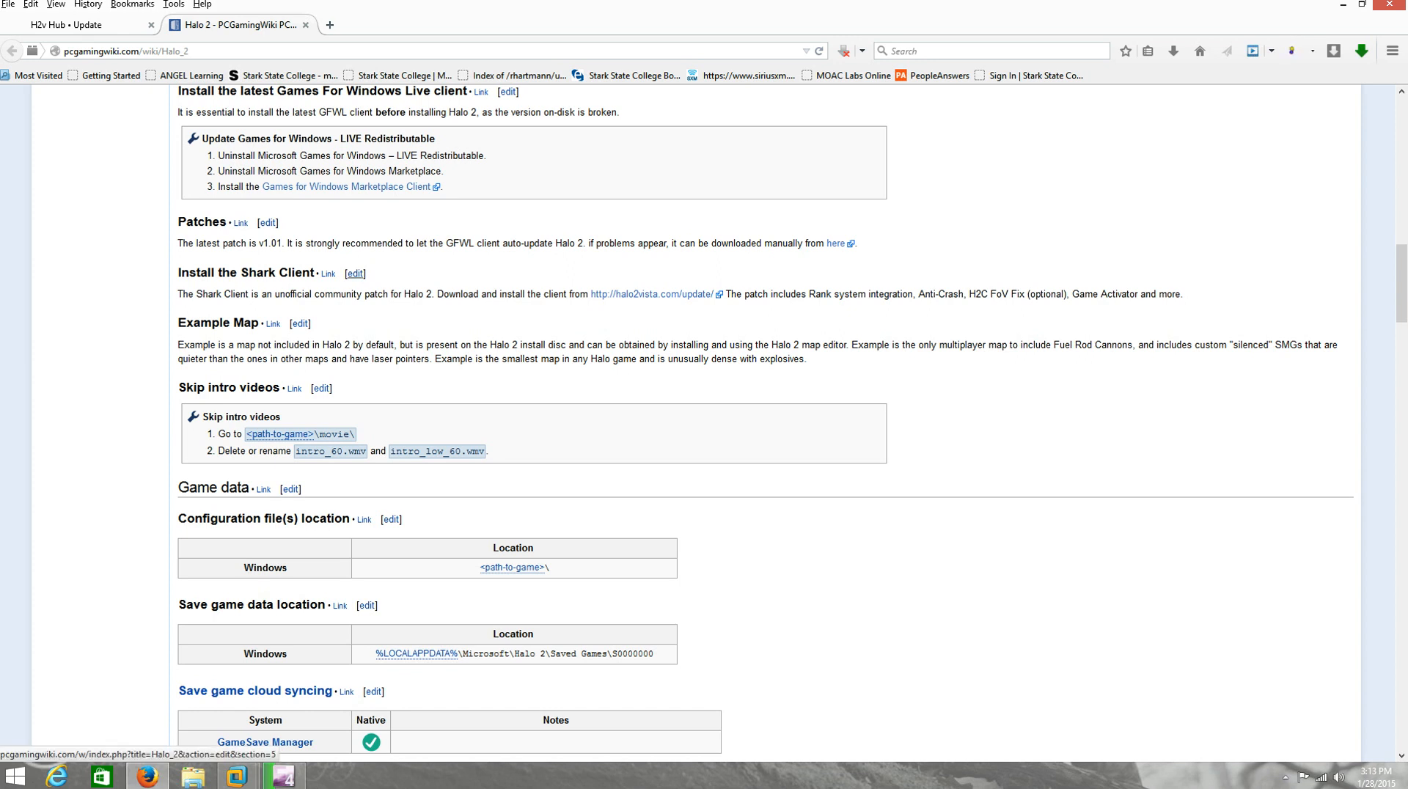
{"action": "mouse_move", "coordinate": [651, 293]}
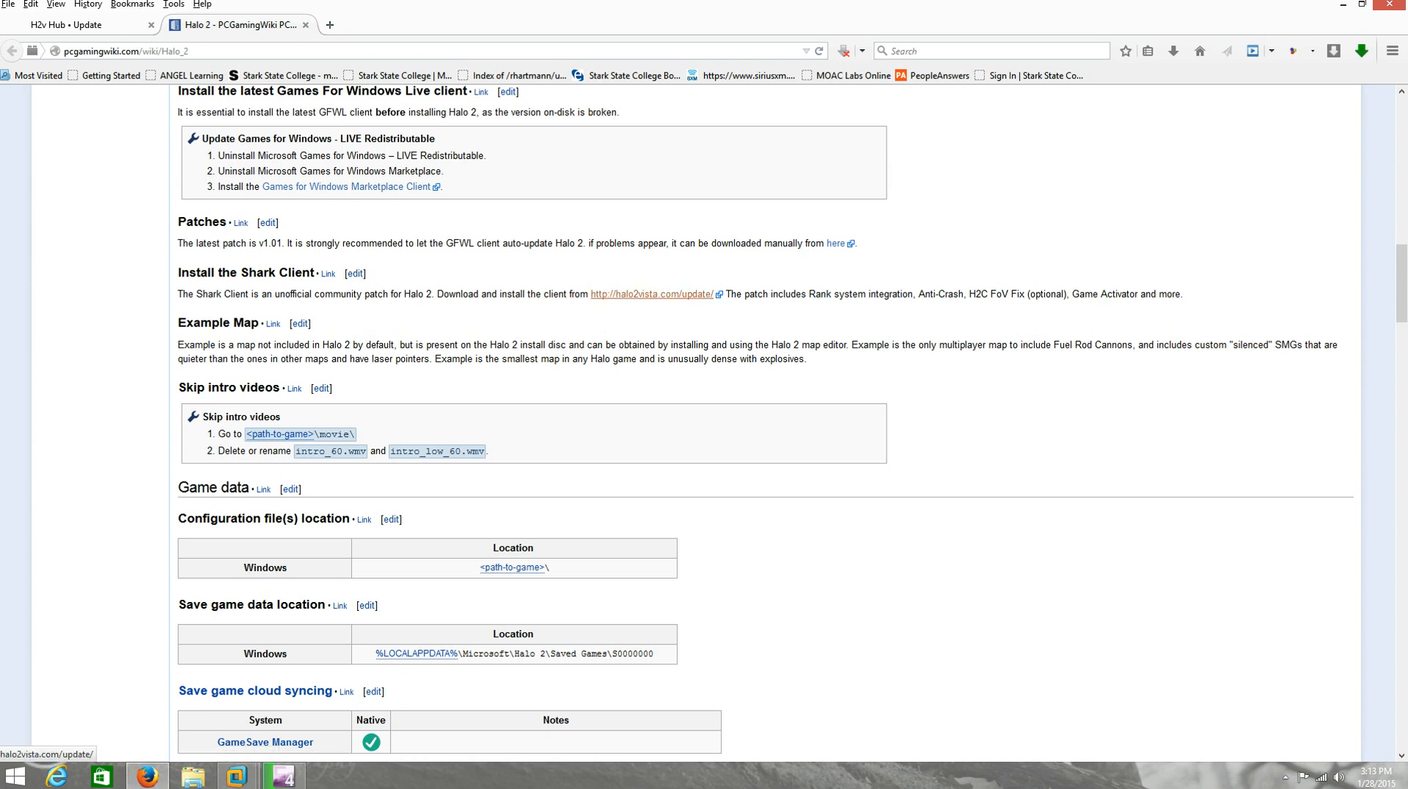
Save H2Launcher.exe from halo2vista.com/update to the Desktop, replacing the existing copy
{"action": "left_click", "coordinate": [652, 294]}
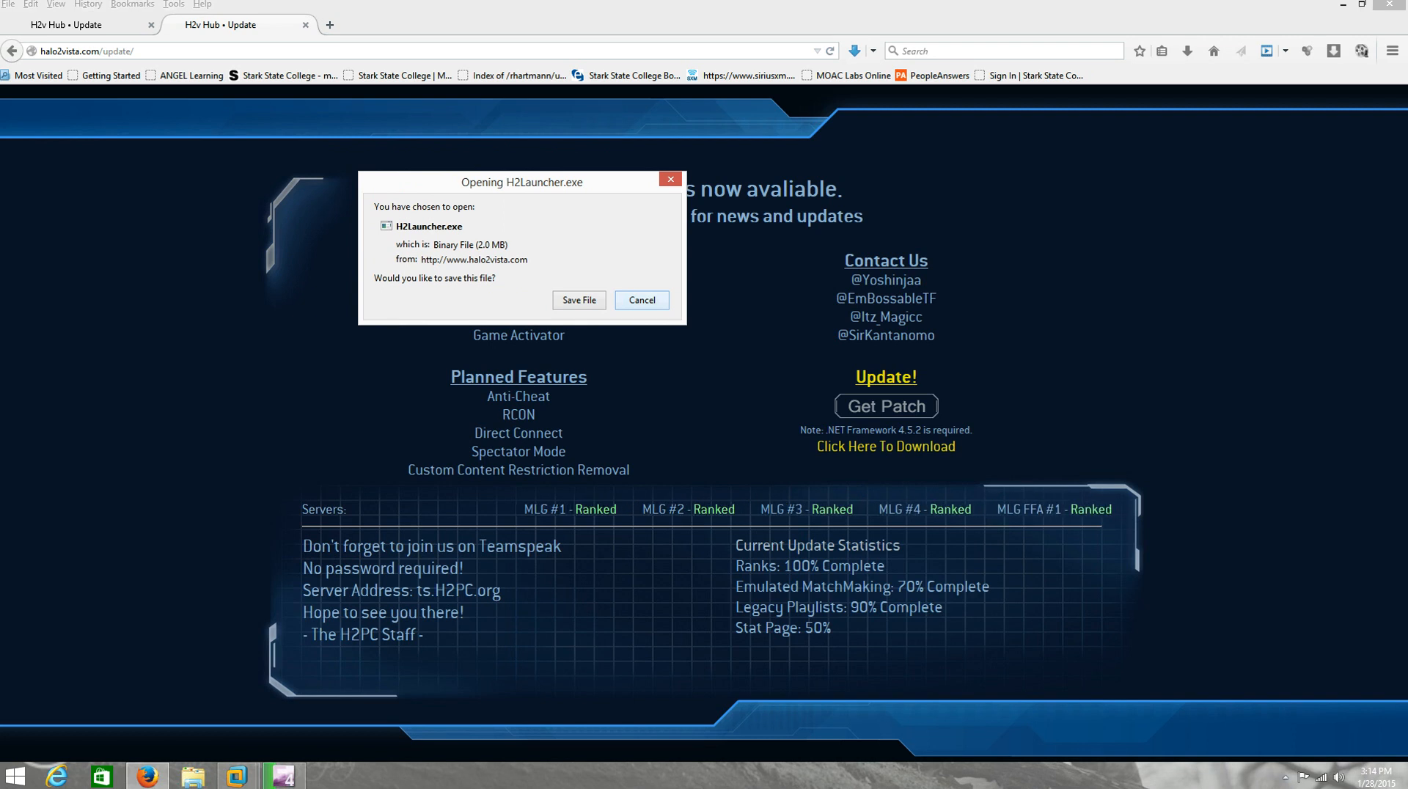
{"action": "left_click", "coordinate": [641, 299]}
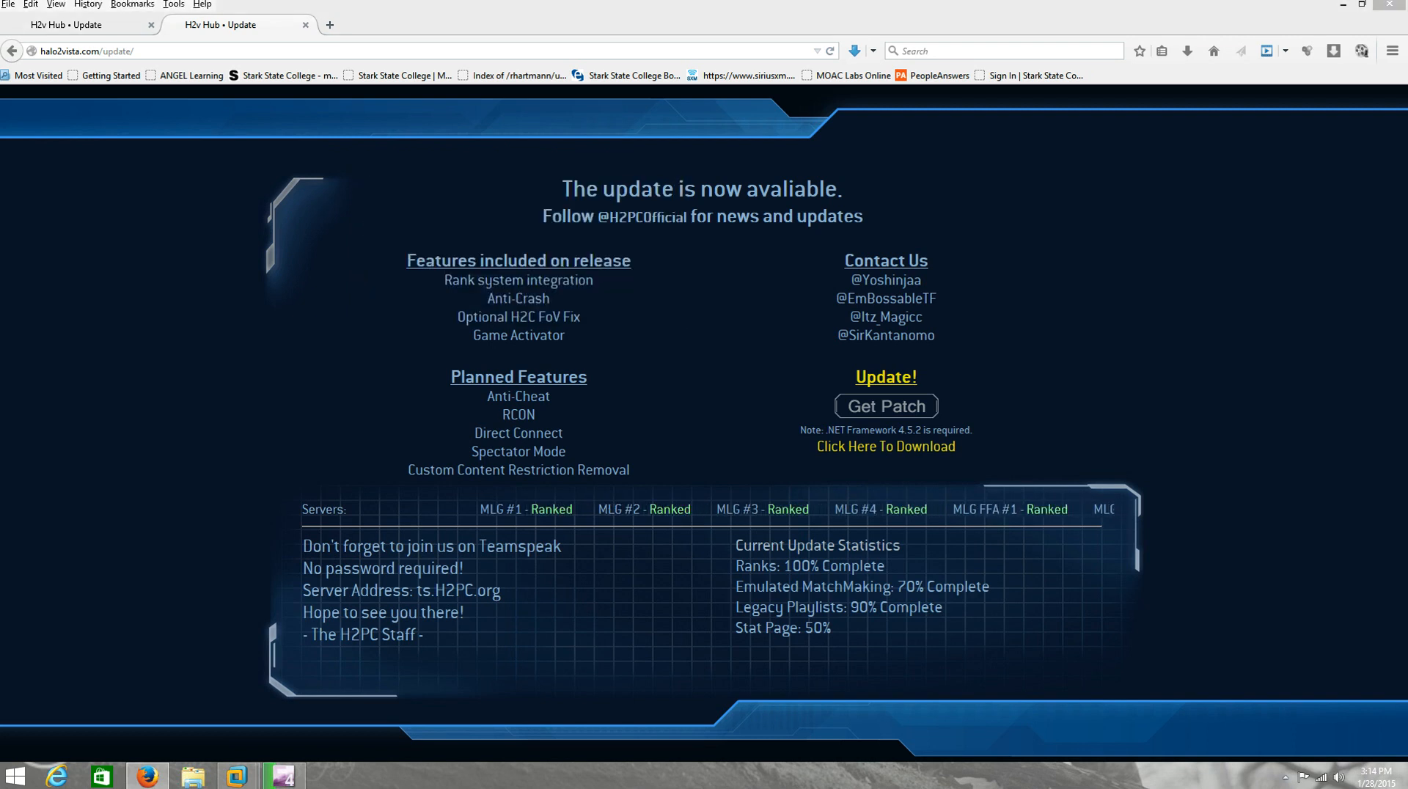
{"action": "left_click", "coordinate": [883, 406]}
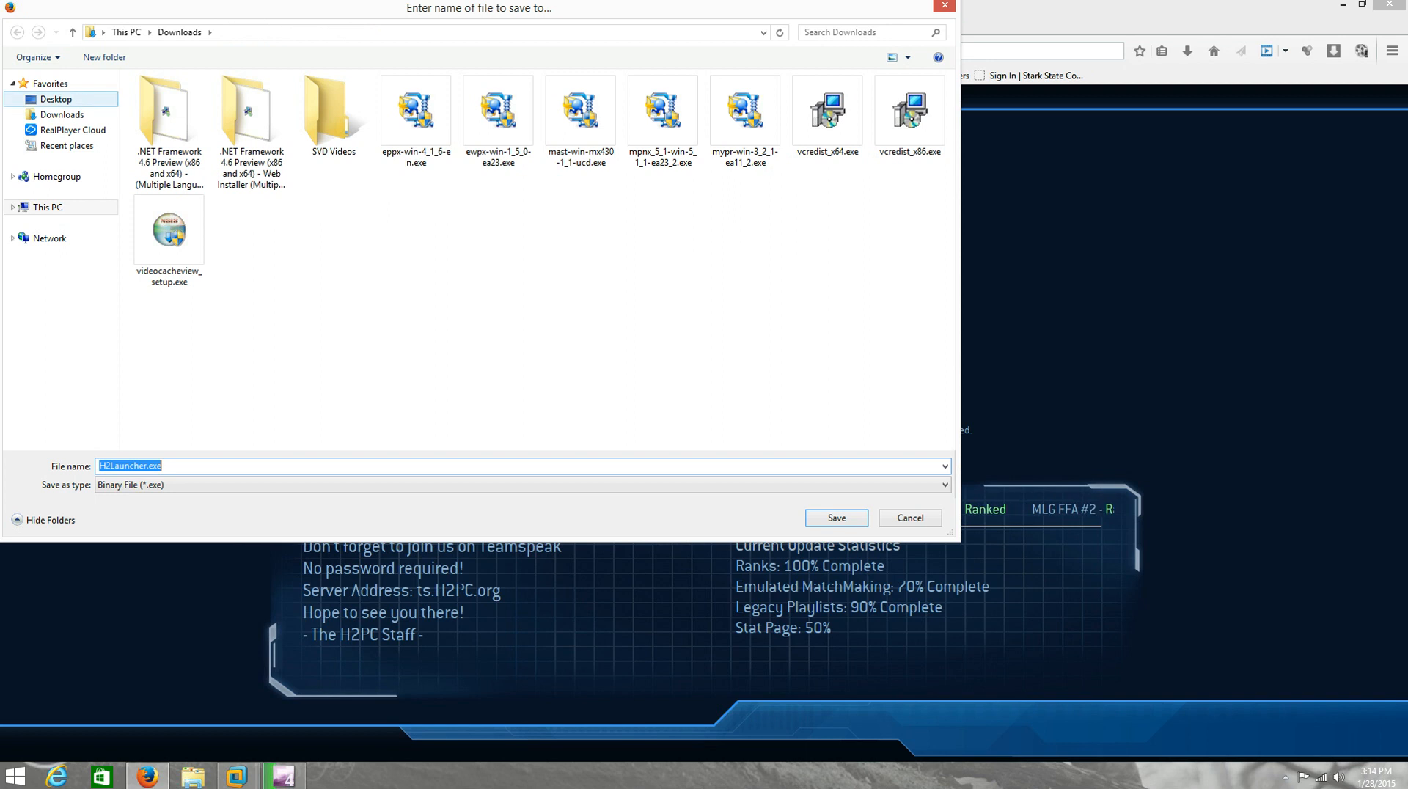
{"action": "left_click", "coordinate": [56, 98]}
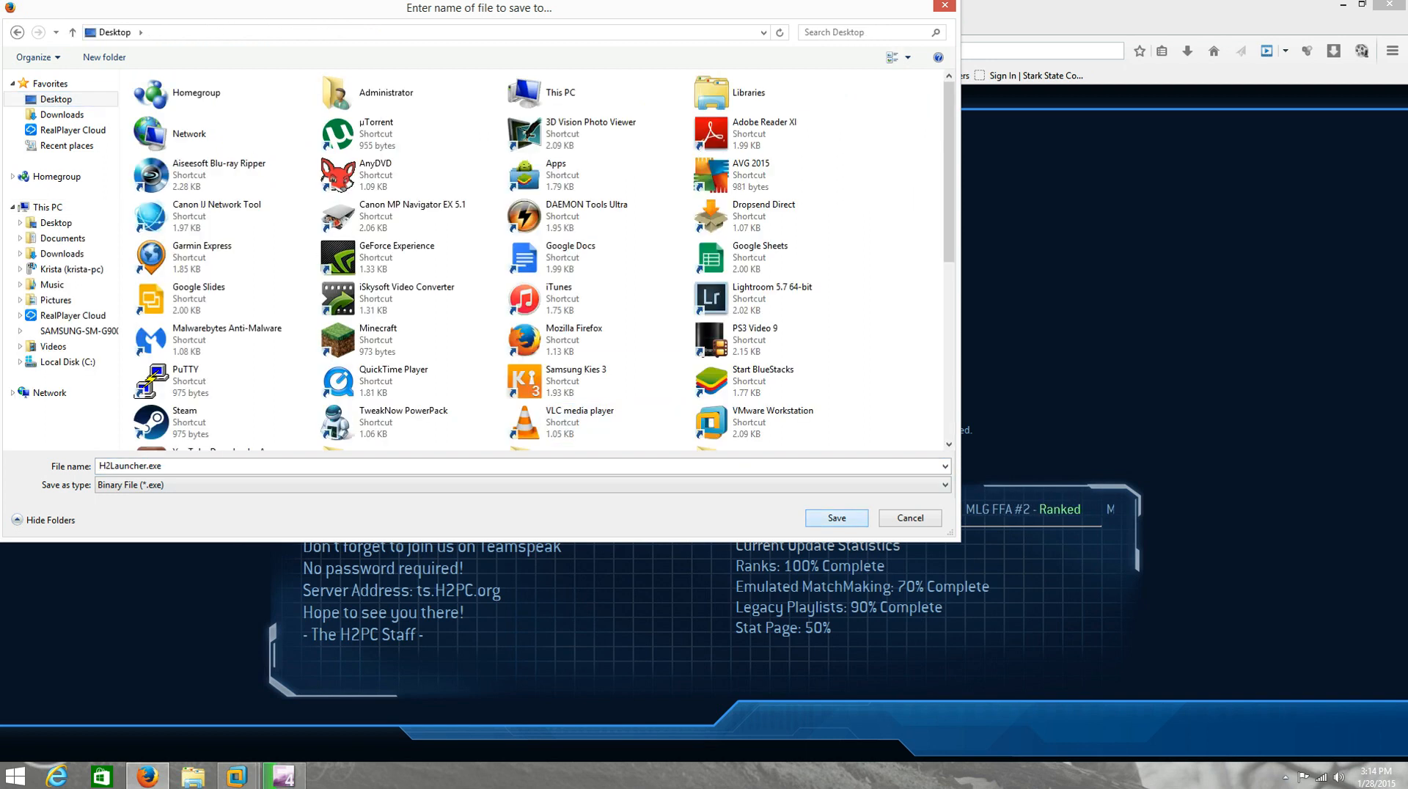
{"action": "left_click", "coordinate": [834, 517]}
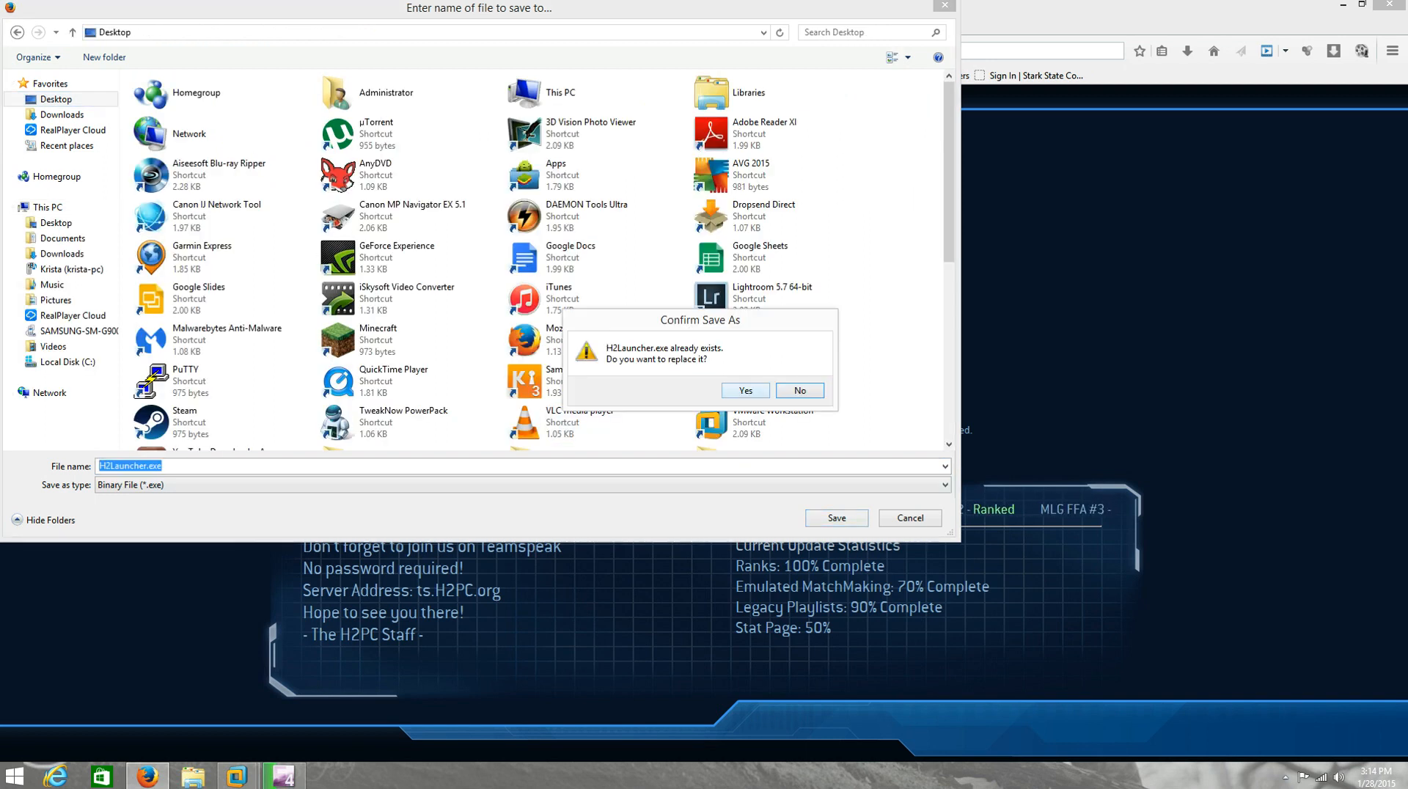
{"action": "left_click", "coordinate": [745, 390]}
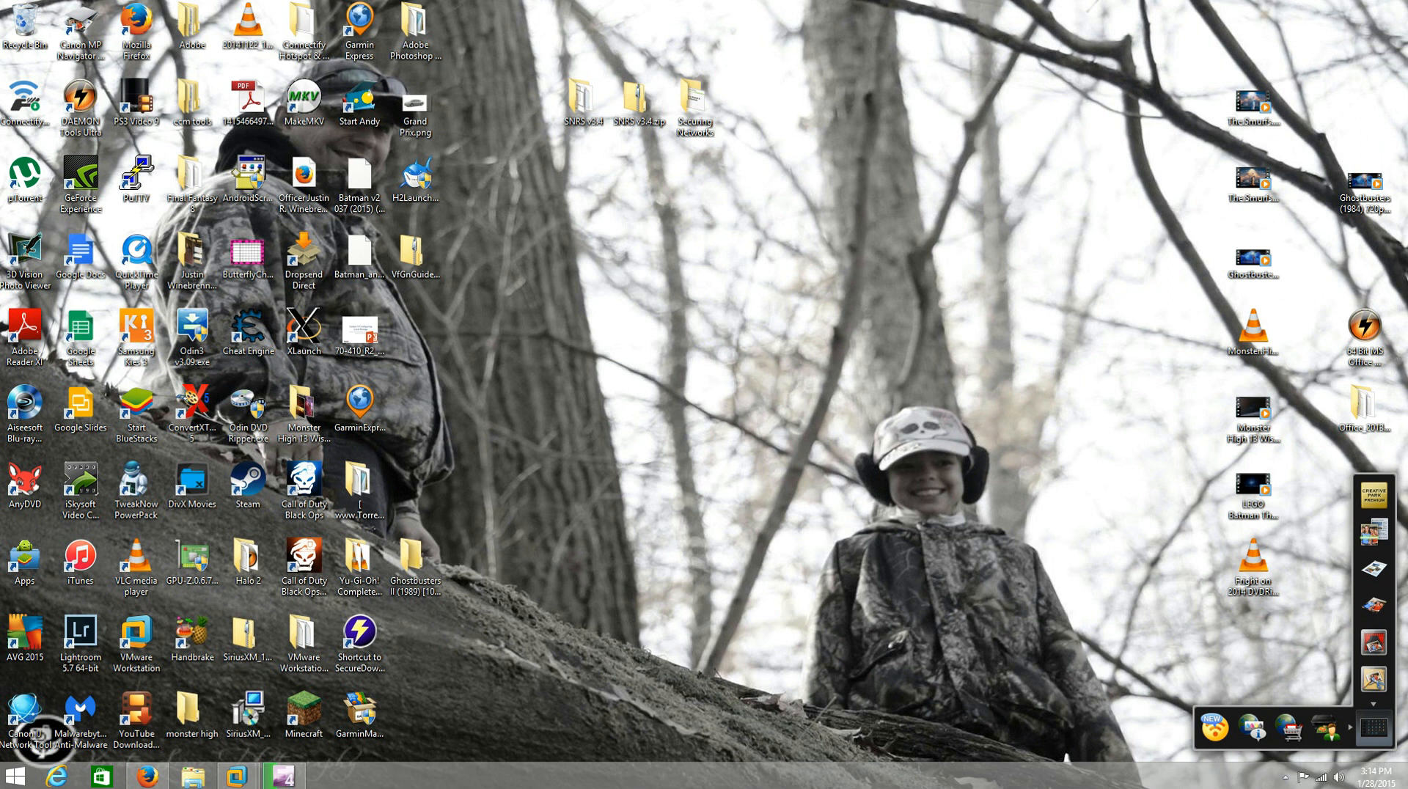
Move the H2Launcher icon into open desktop space and launch the H2 Shark client
{"action": "left_click_drag", "start_coordinate": [415, 174], "coordinate": [582, 182]}
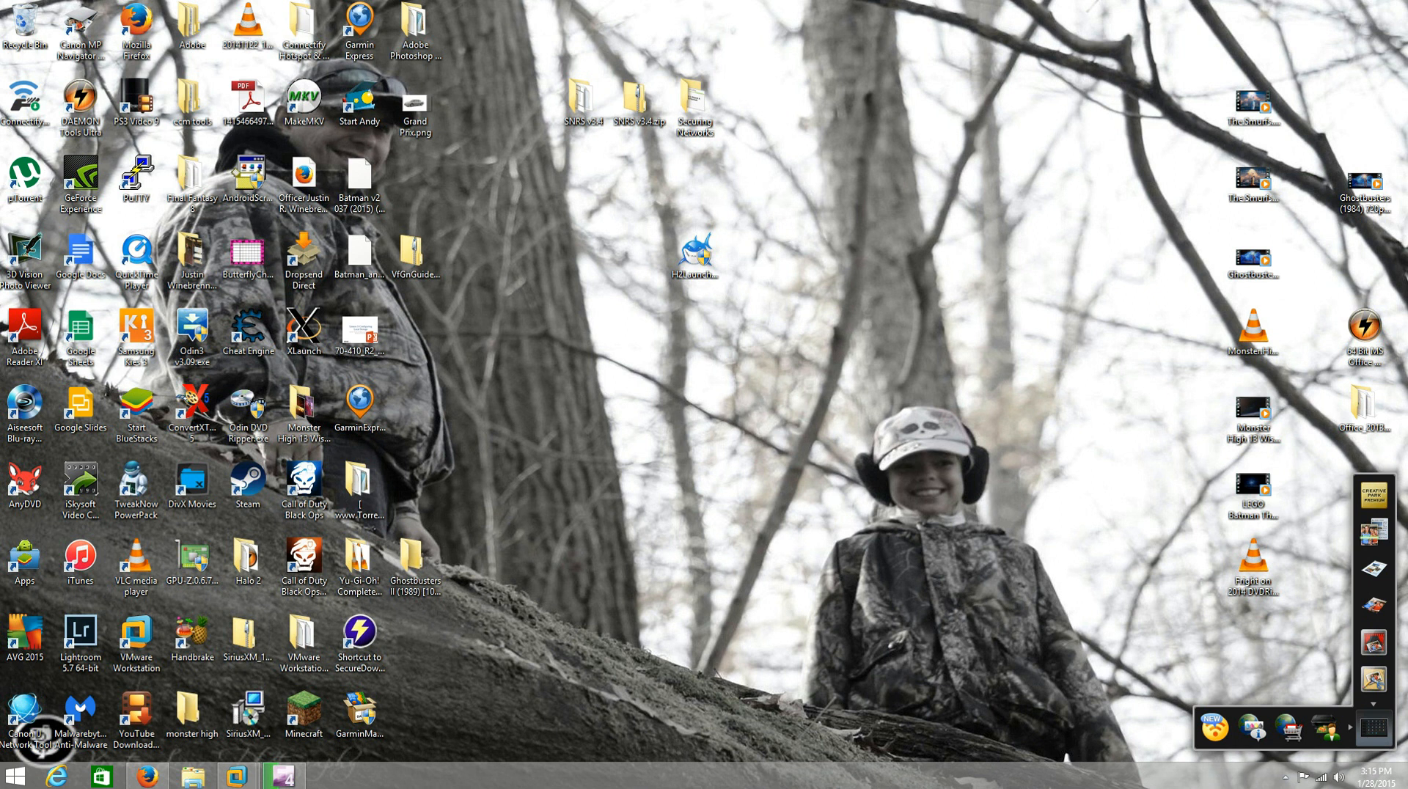
{"action": "mouse_move", "coordinate": [693, 253]}
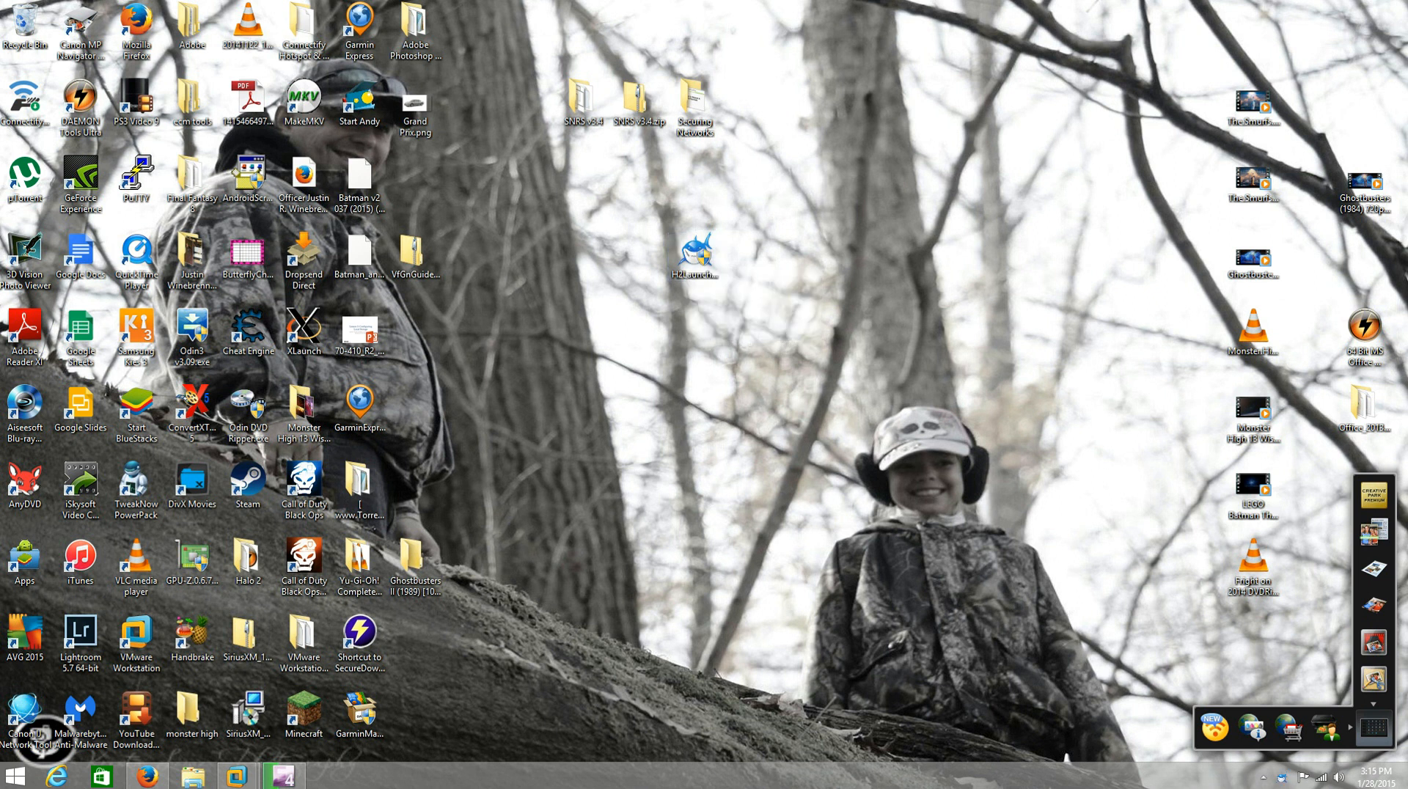
{"action": "double_click", "coordinate": [693, 255]}
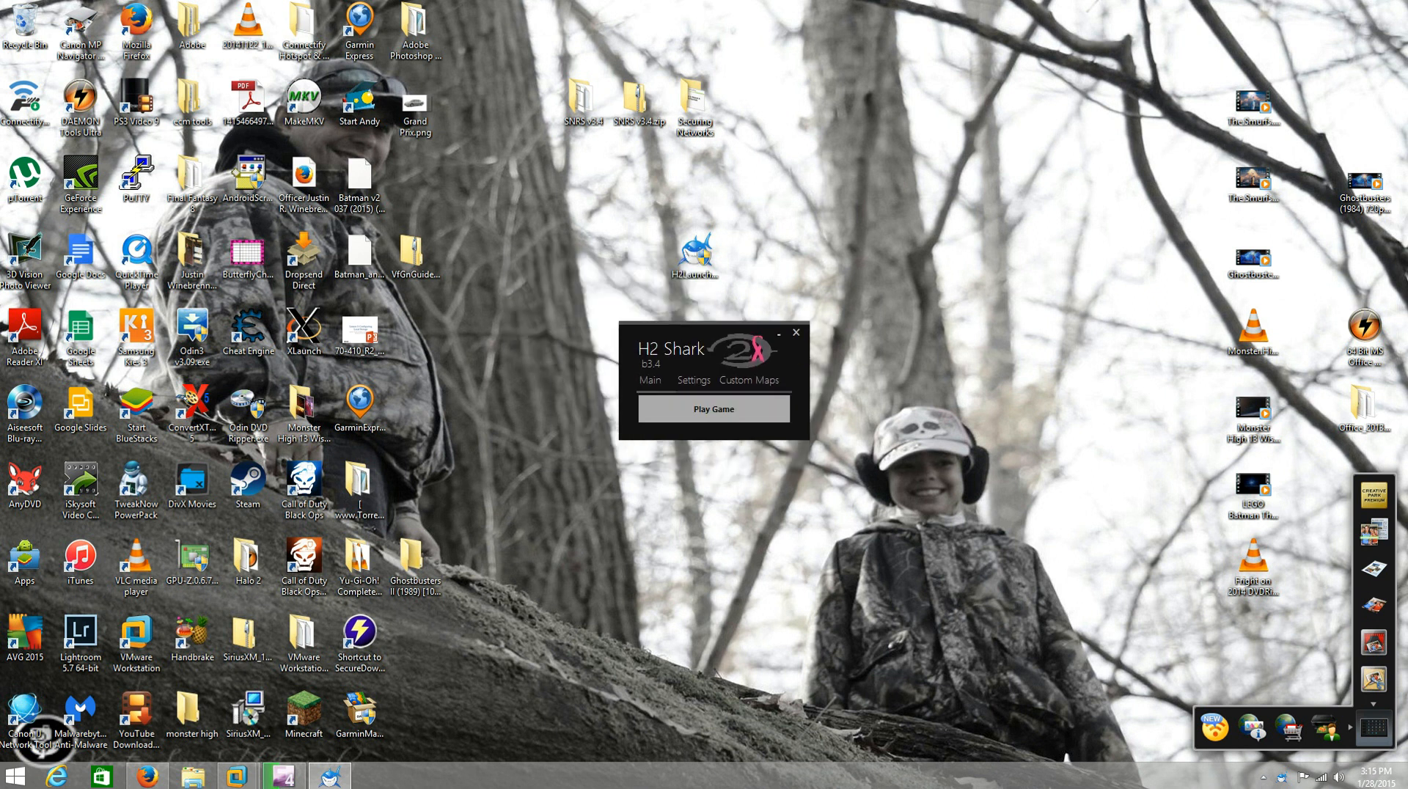
In Settings, cycle through the colour styles and switch No Intro Movie to Off
{"action": "left_click", "coordinate": [692, 380]}
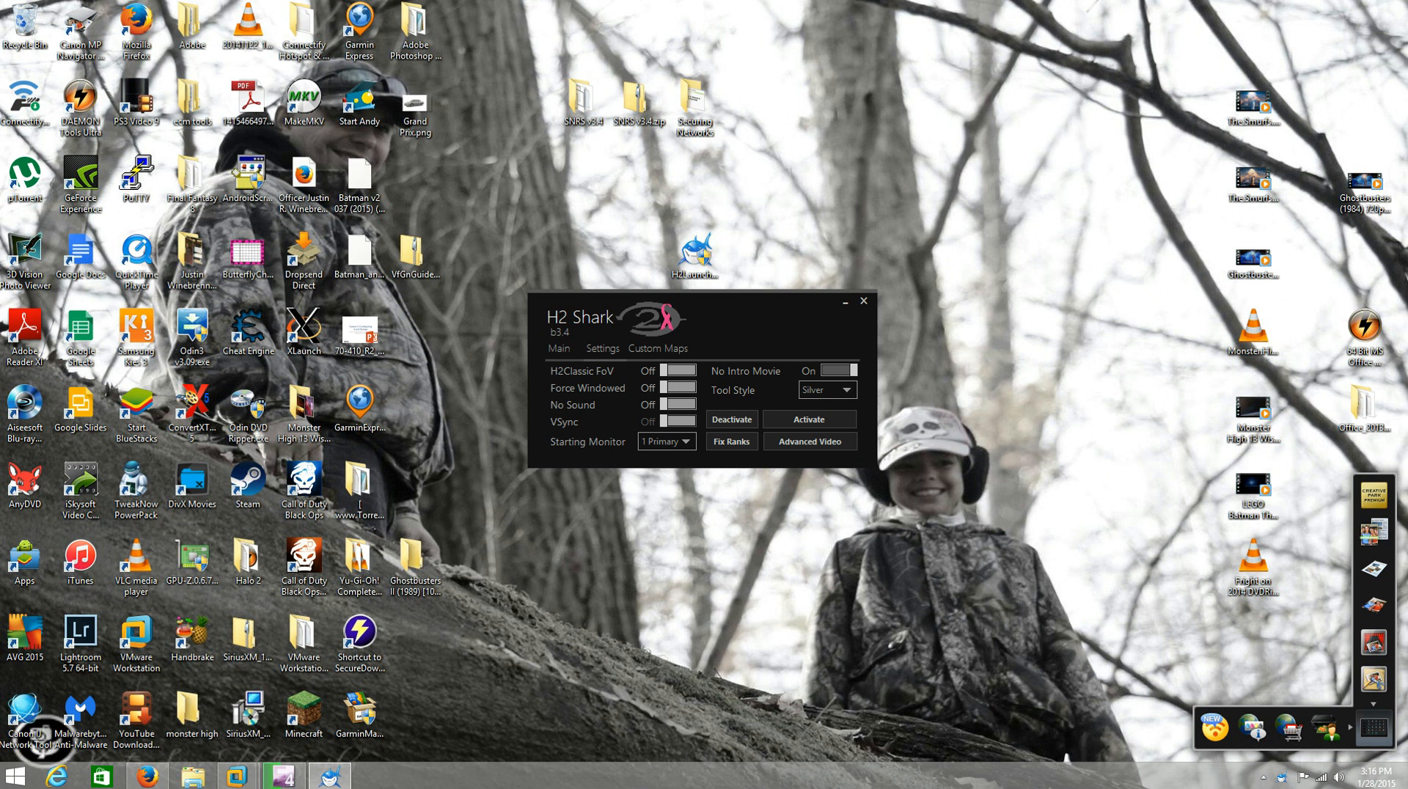
{"action": "left_click", "coordinate": [821, 390]}
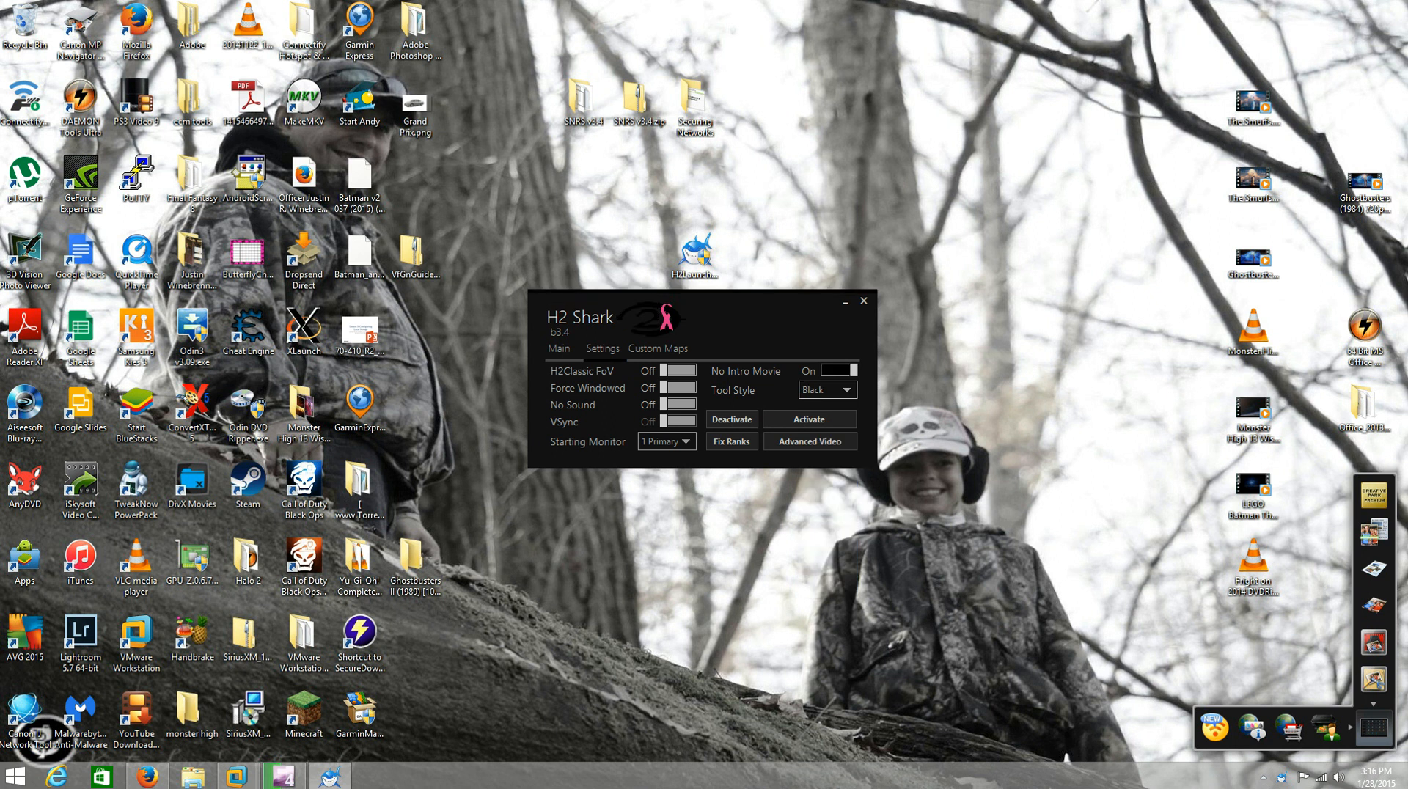
{"action": "left_click", "coordinate": [823, 390]}
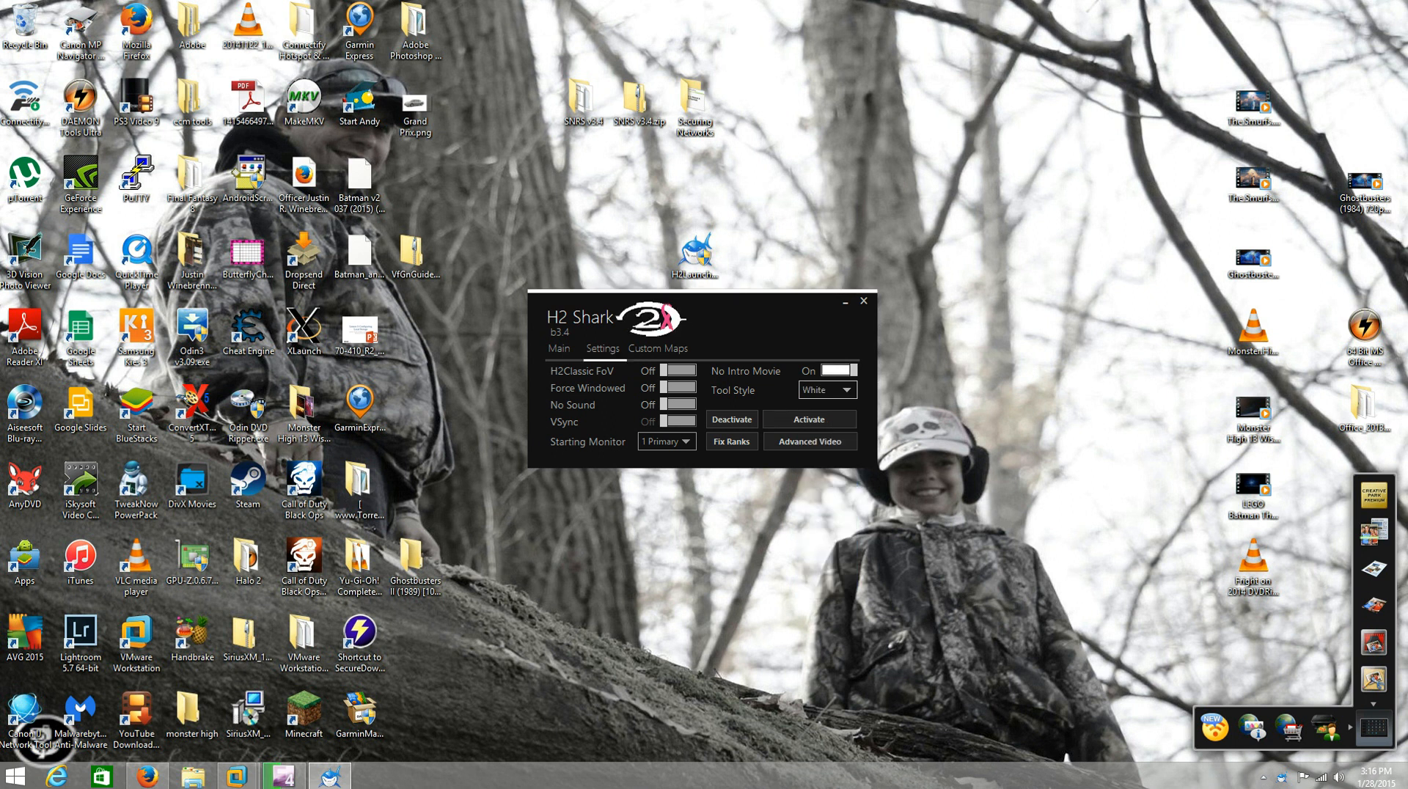
{"action": "left_click", "coordinate": [821, 390]}
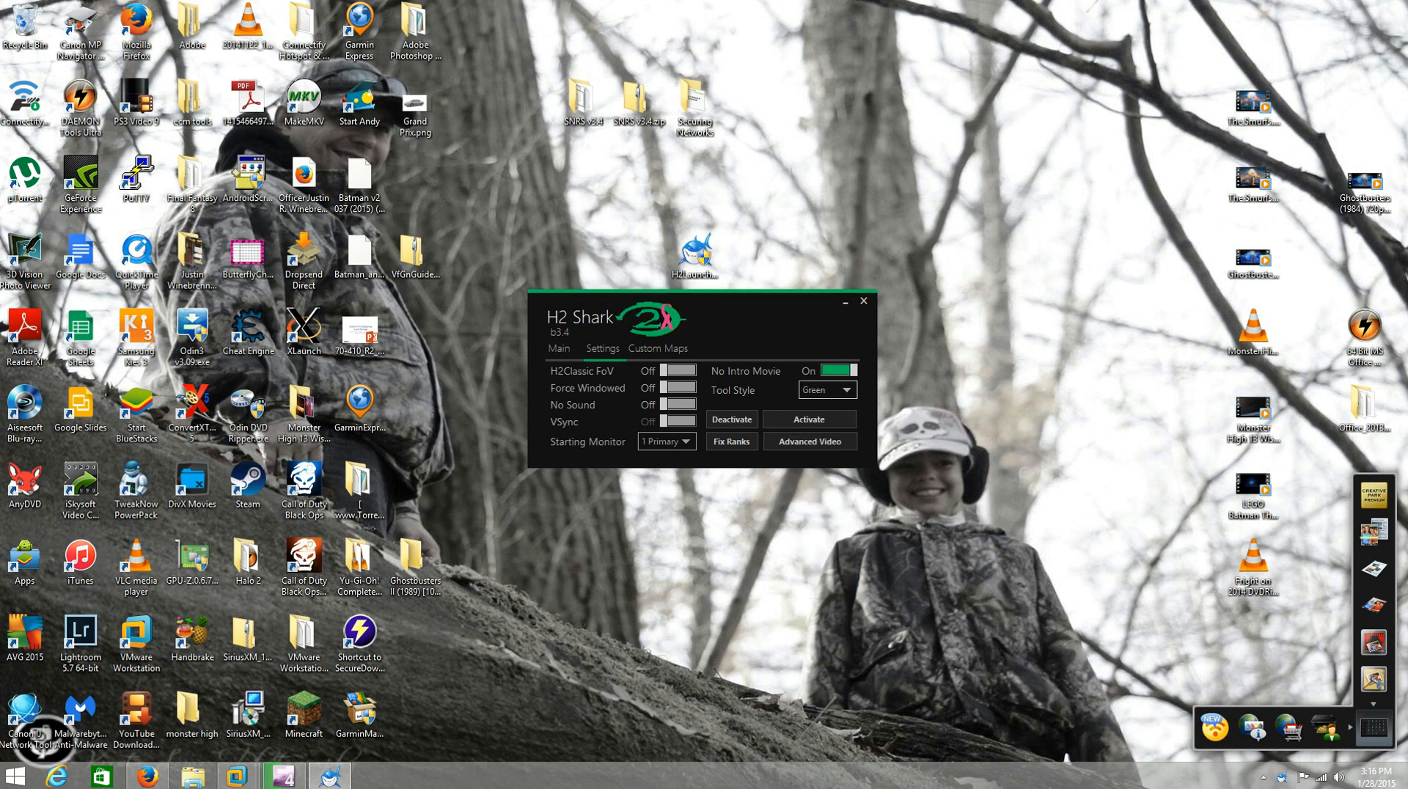
{"action": "left_click", "coordinate": [823, 390]}
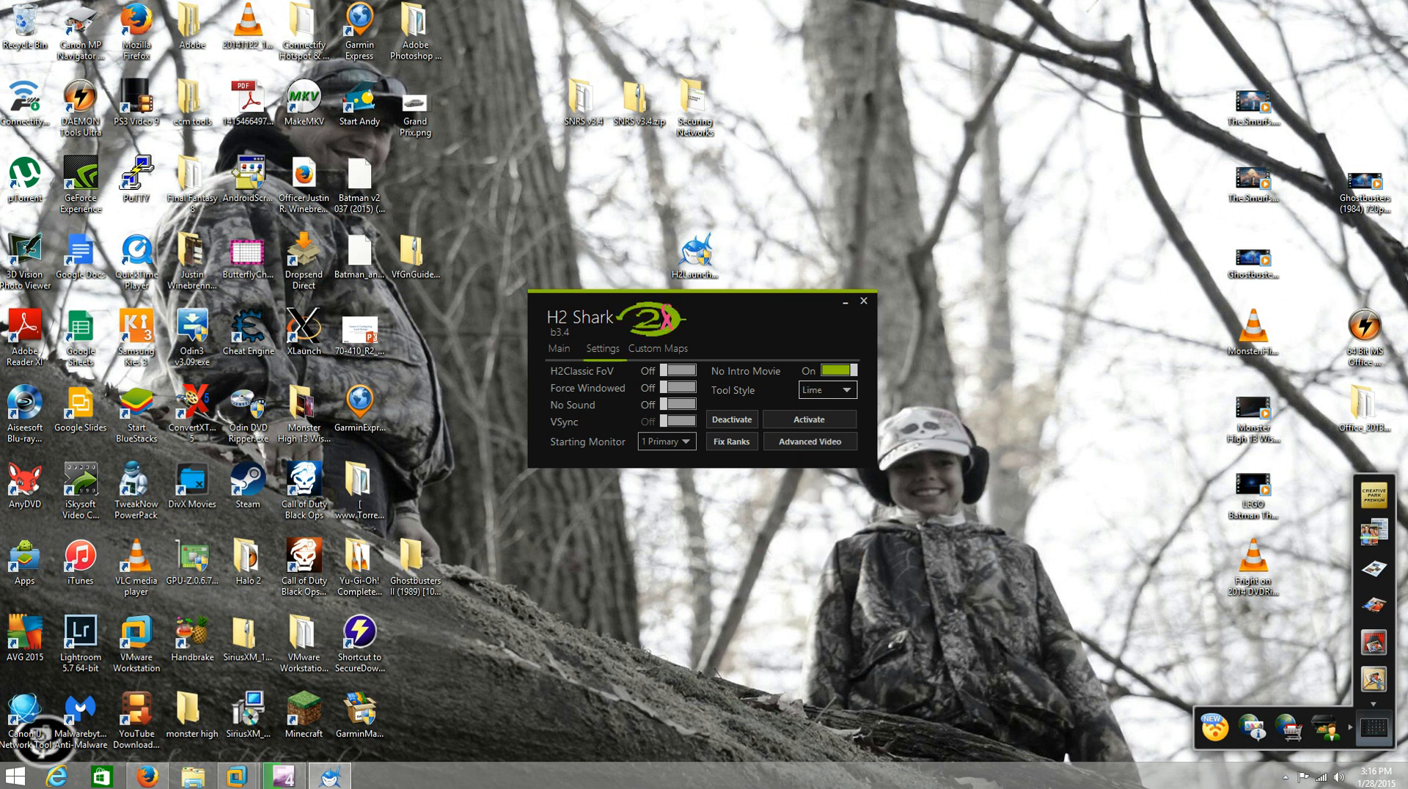
{"action": "left_click", "coordinate": [832, 370]}
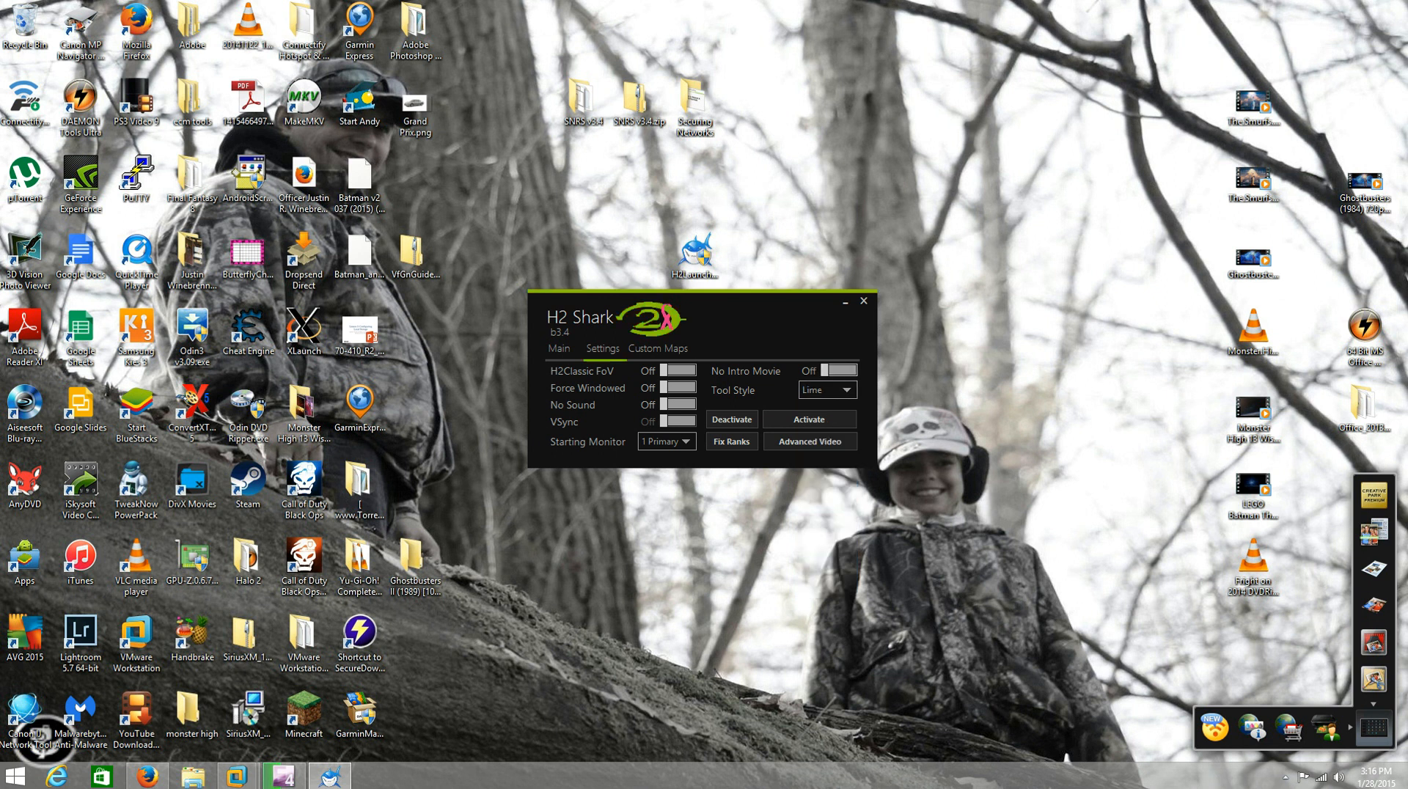
Set Tool Style to Blue and keep Starting Monitor on 1 Primary
{"action": "left_click", "coordinate": [822, 390]}
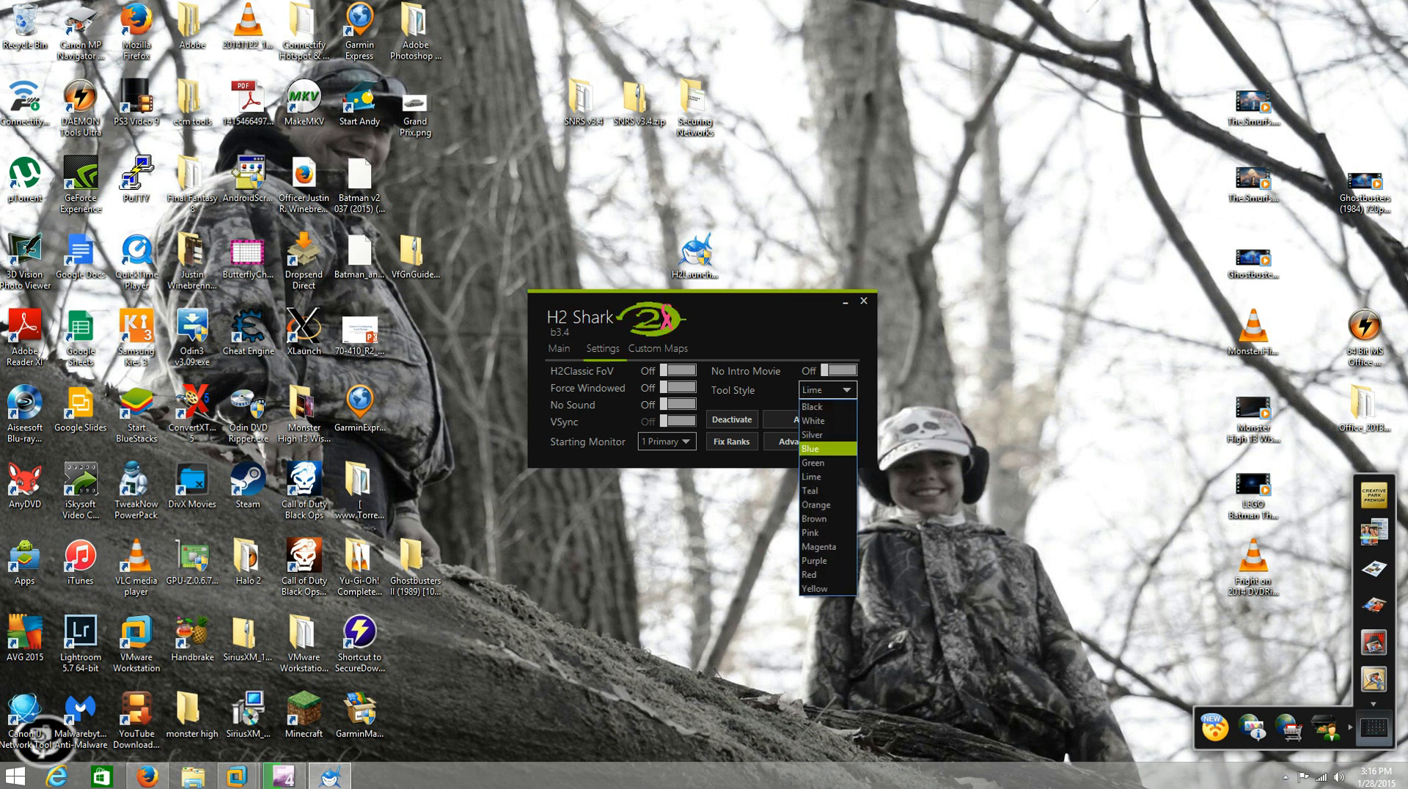
{"action": "left_click", "coordinate": [810, 449]}
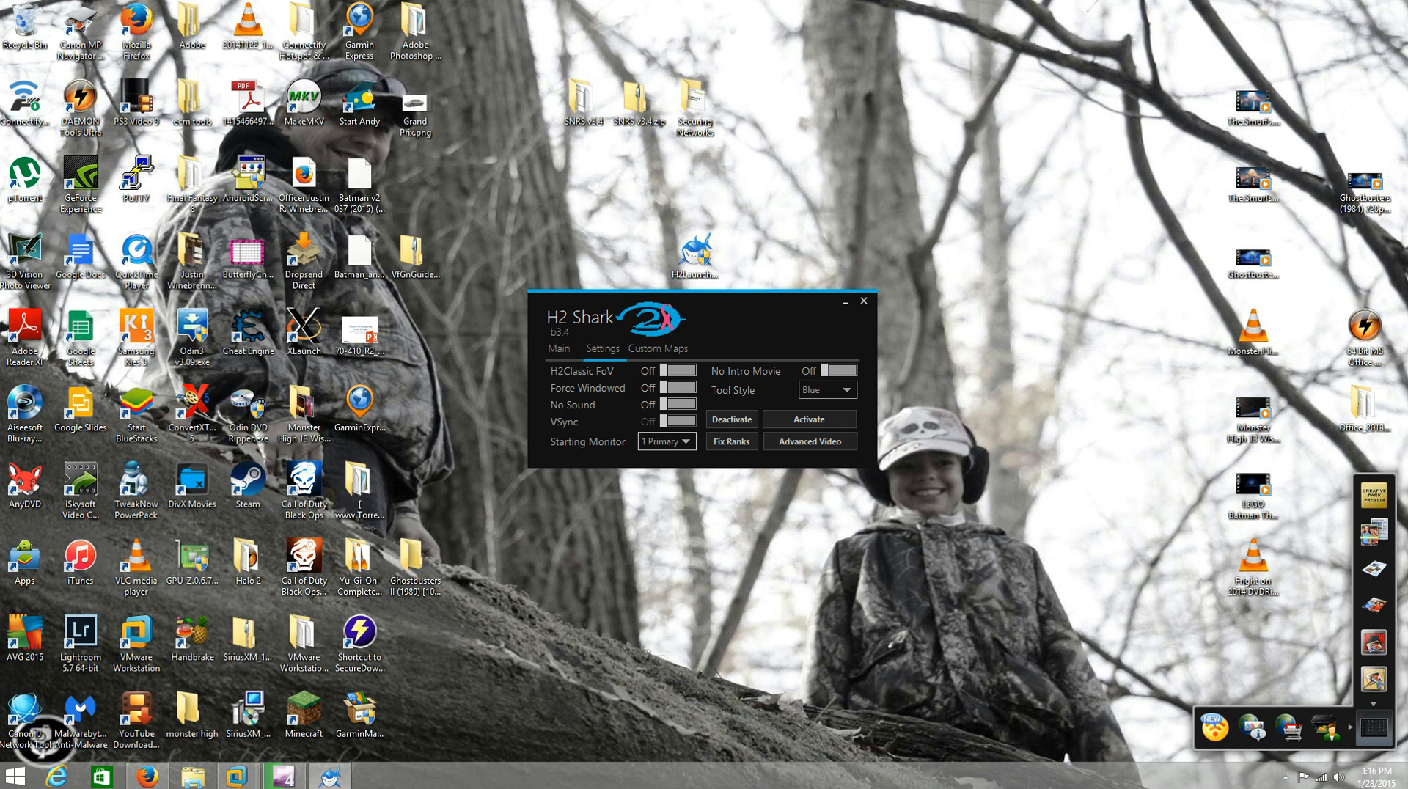
{"action": "left_click", "coordinate": [664, 441]}
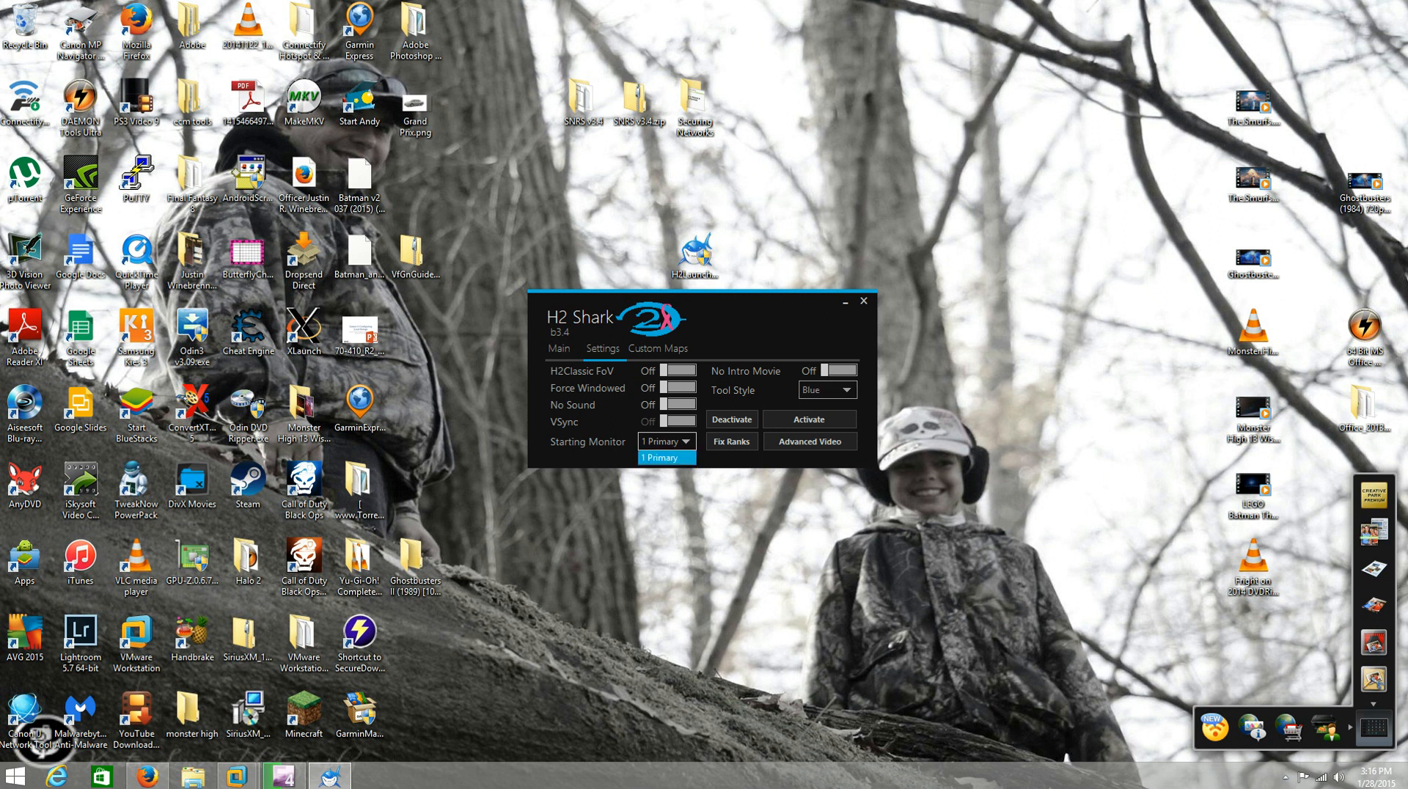
{"action": "left_click", "coordinate": [664, 458]}
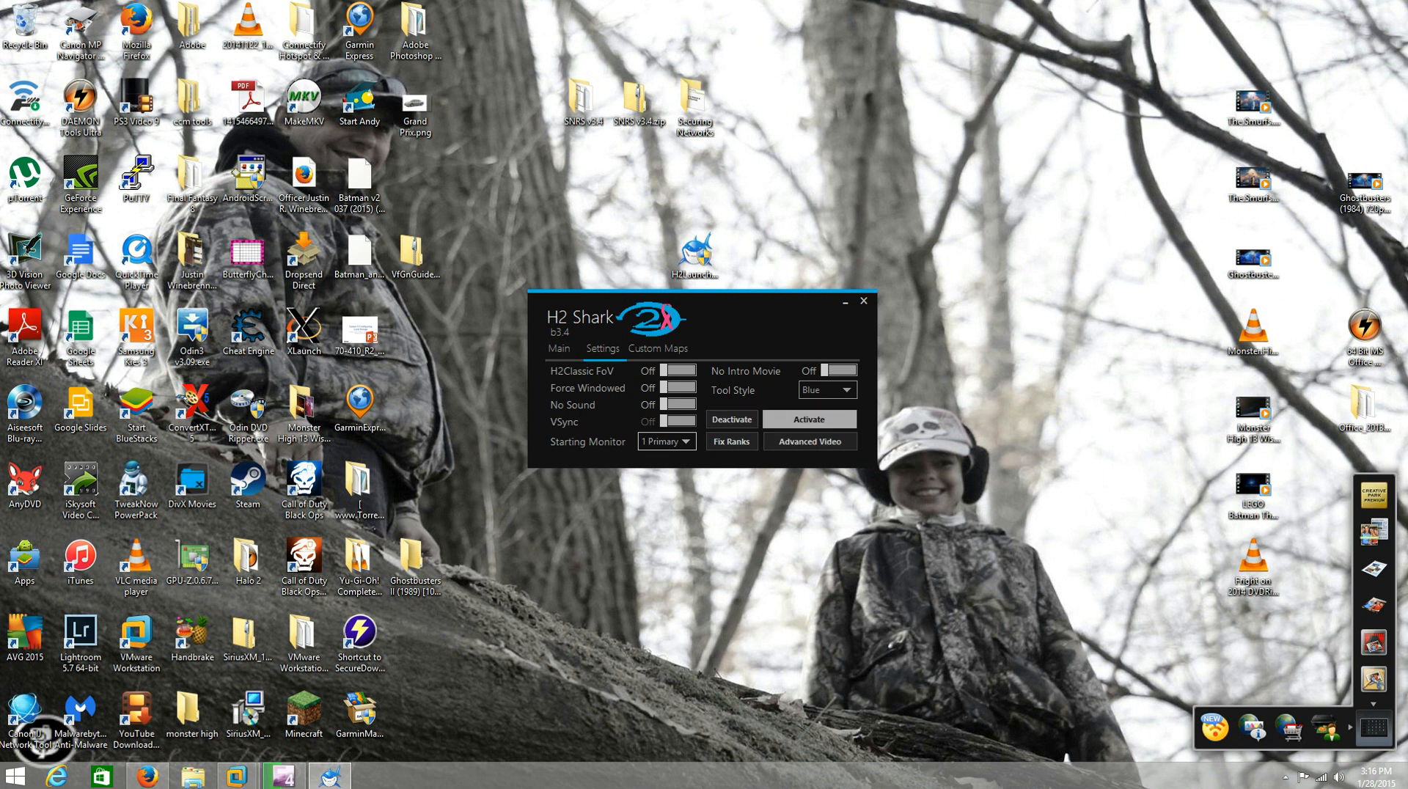
Start the Halo 2 activation, confirming the warning and the update notice
{"action": "left_click", "coordinate": [806, 418]}
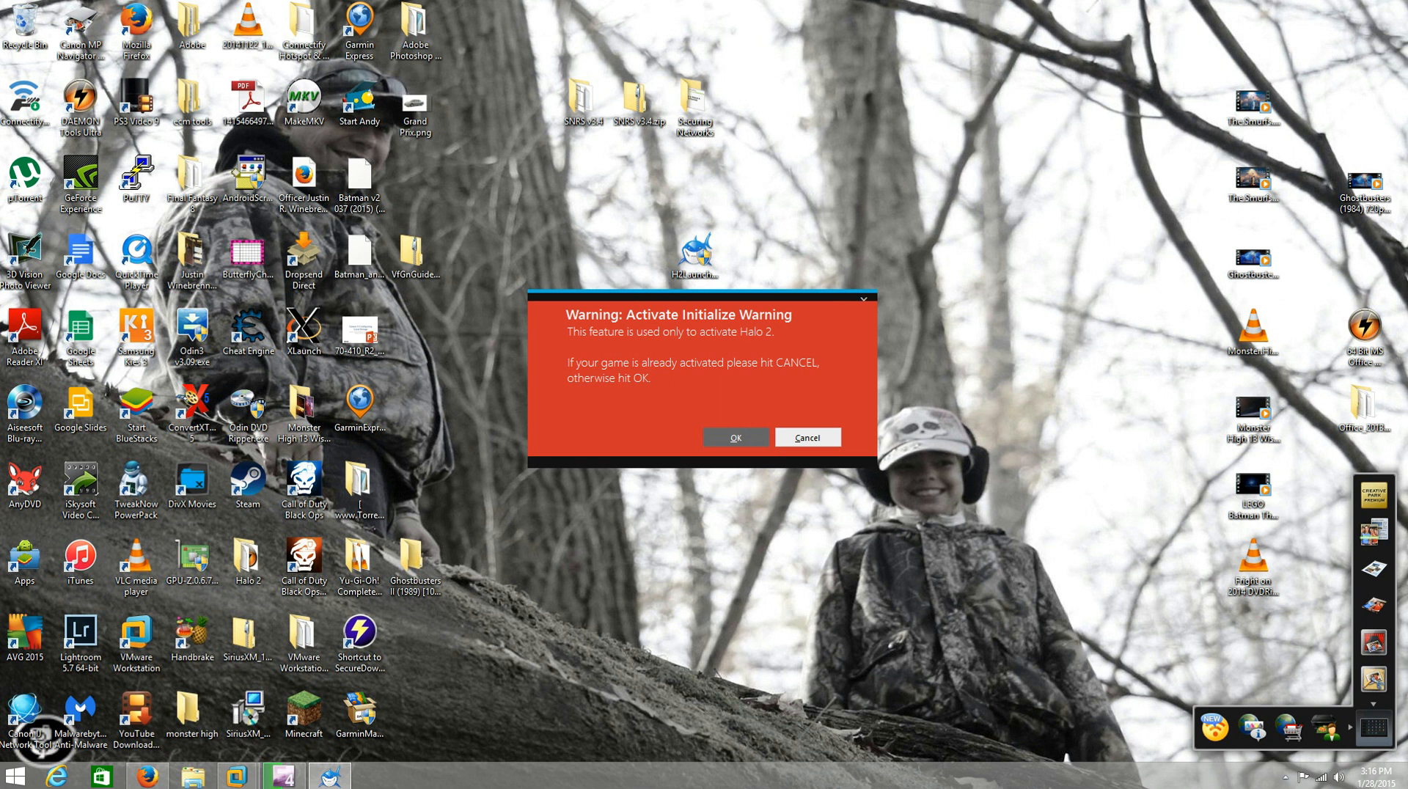
{"action": "left_click", "coordinate": [805, 437]}
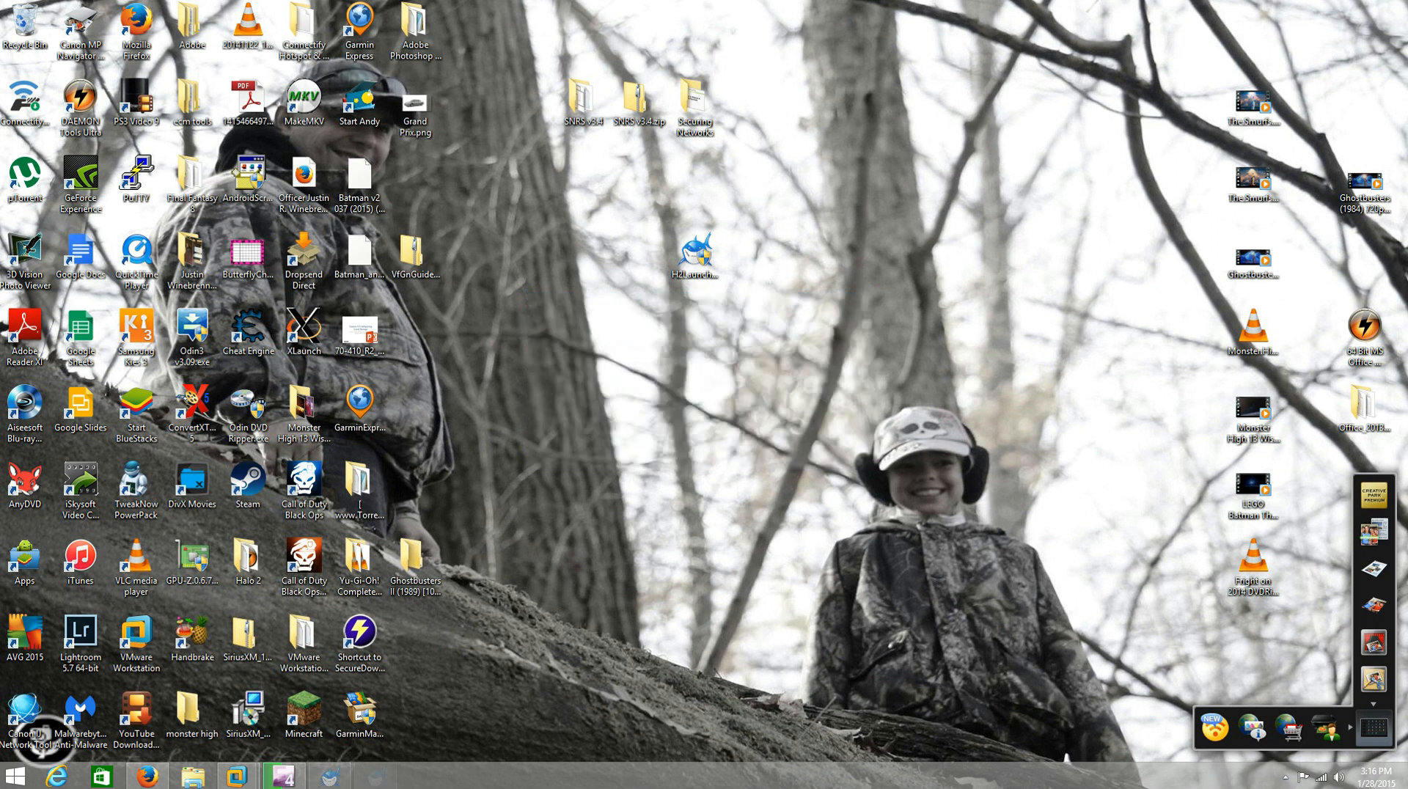
{"action": "double_click", "coordinate": [248, 566]}
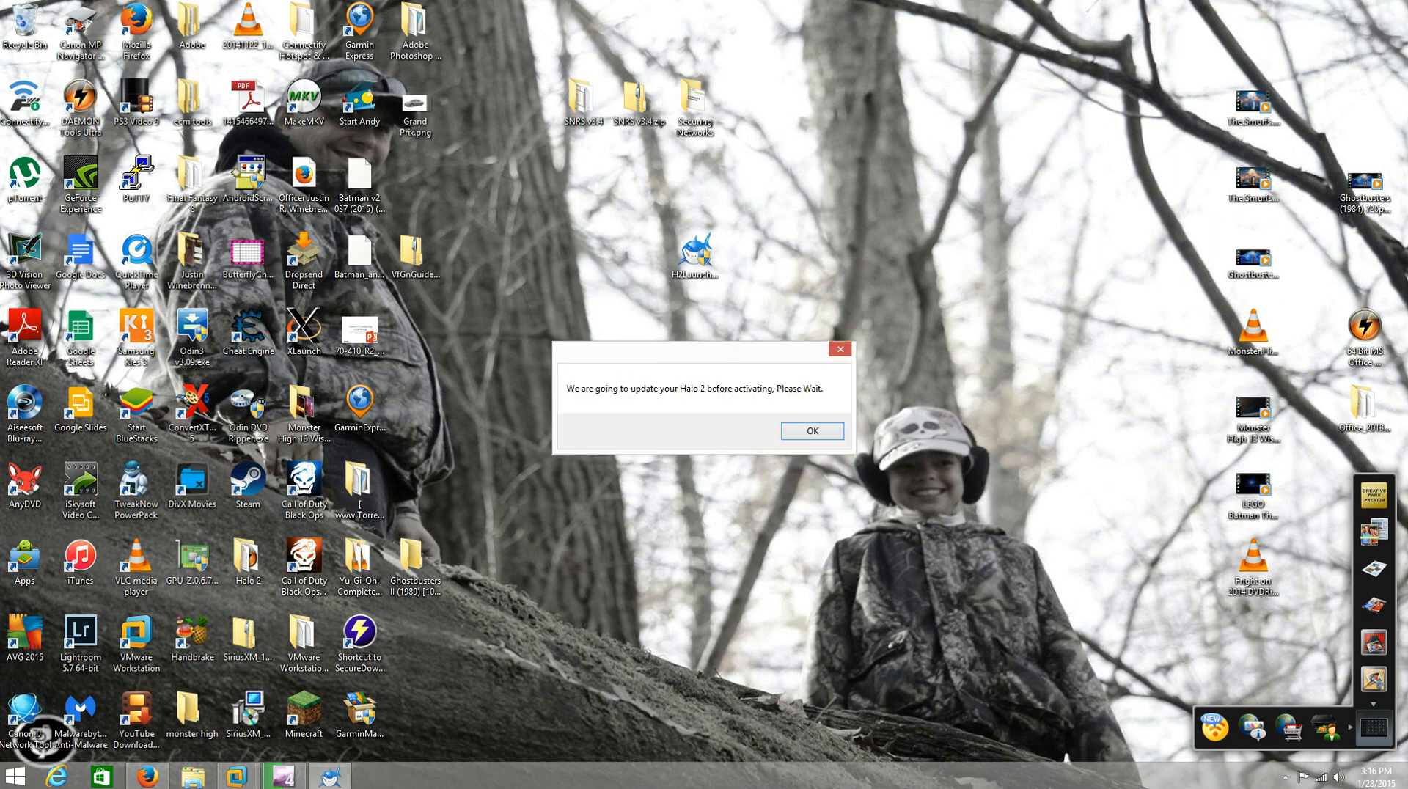
{"action": "left_click", "coordinate": [809, 431]}
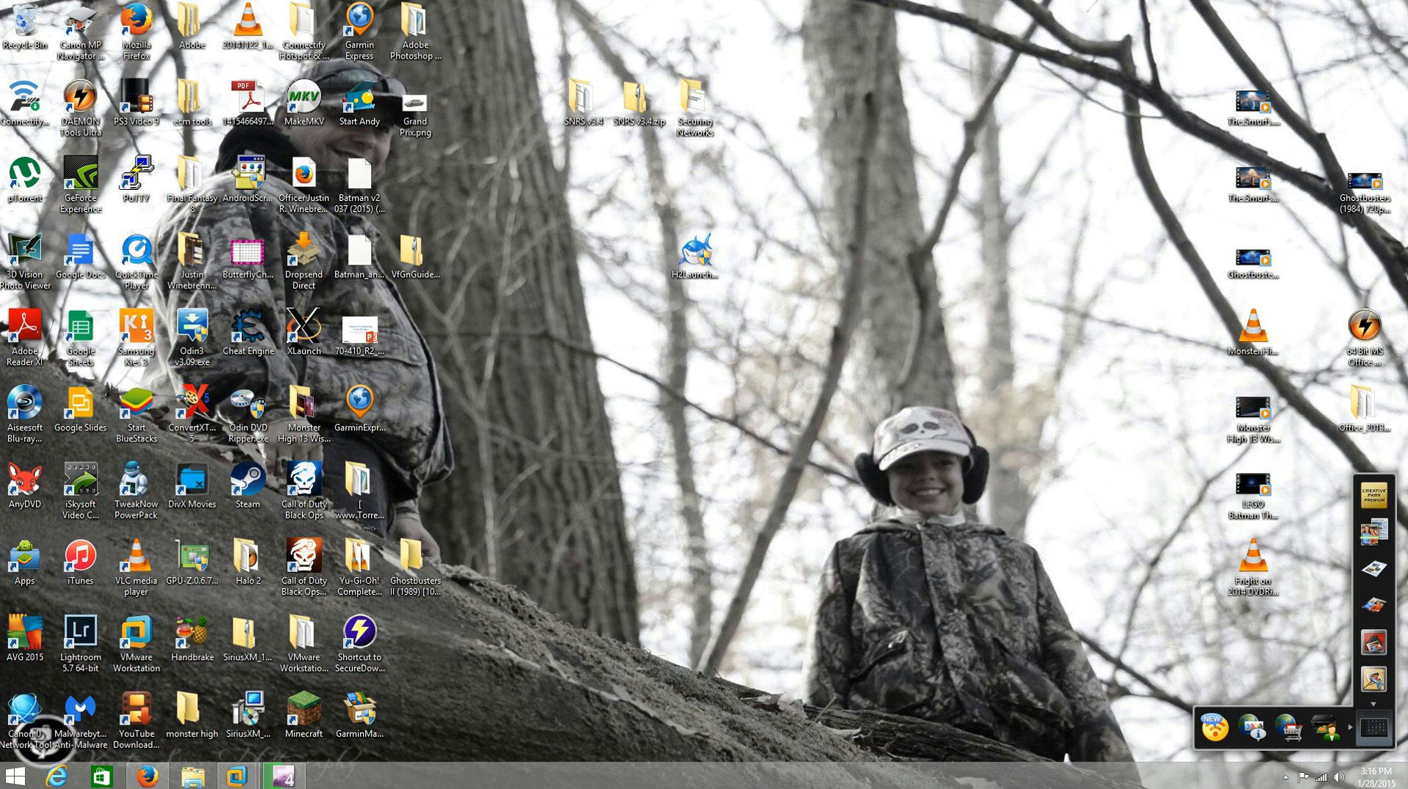
Launch Halo 2, accept forced windowed mode and dismiss the 'Halo 2 Vista was not detected' error
{"action": "double_click", "coordinate": [246, 563]}
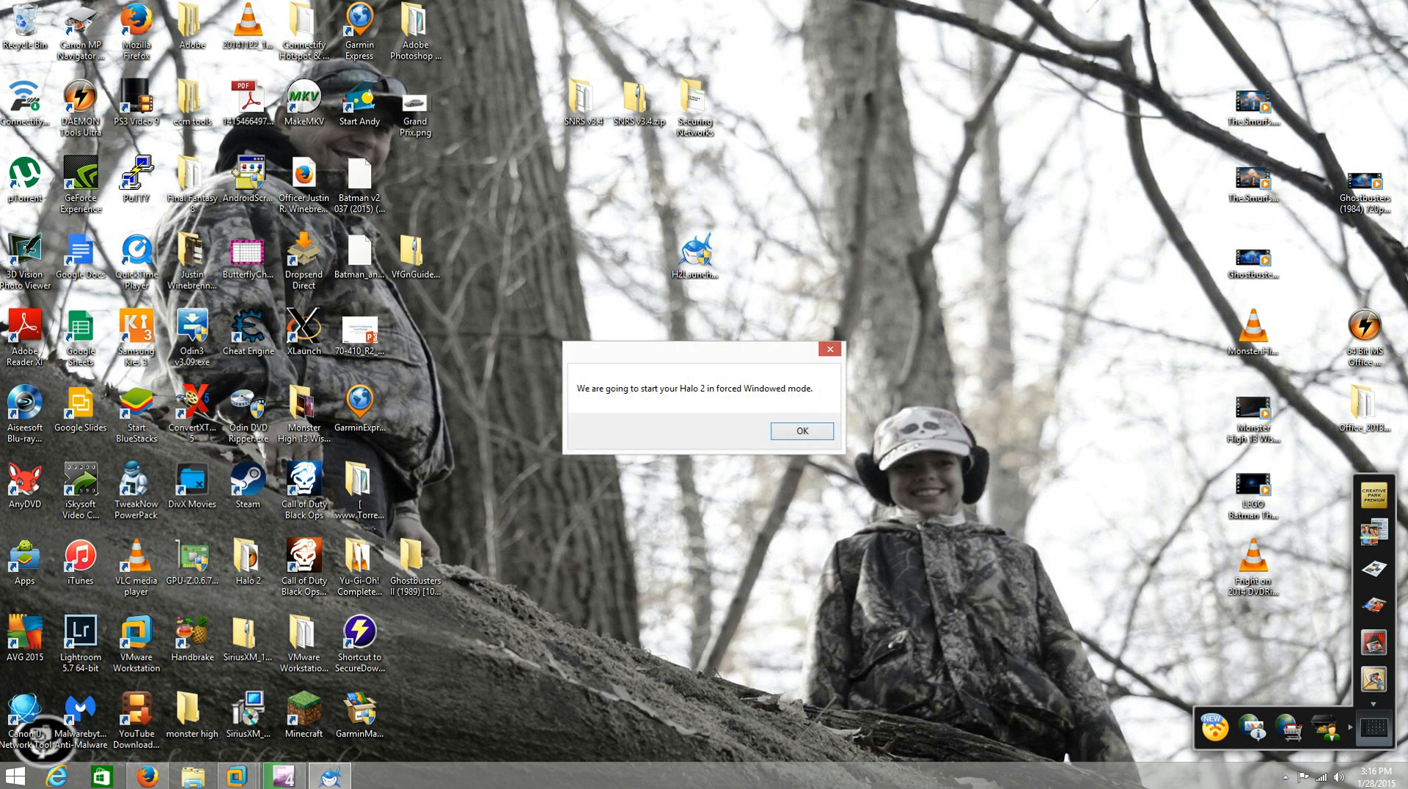
{"action": "left_click", "coordinate": [800, 431]}
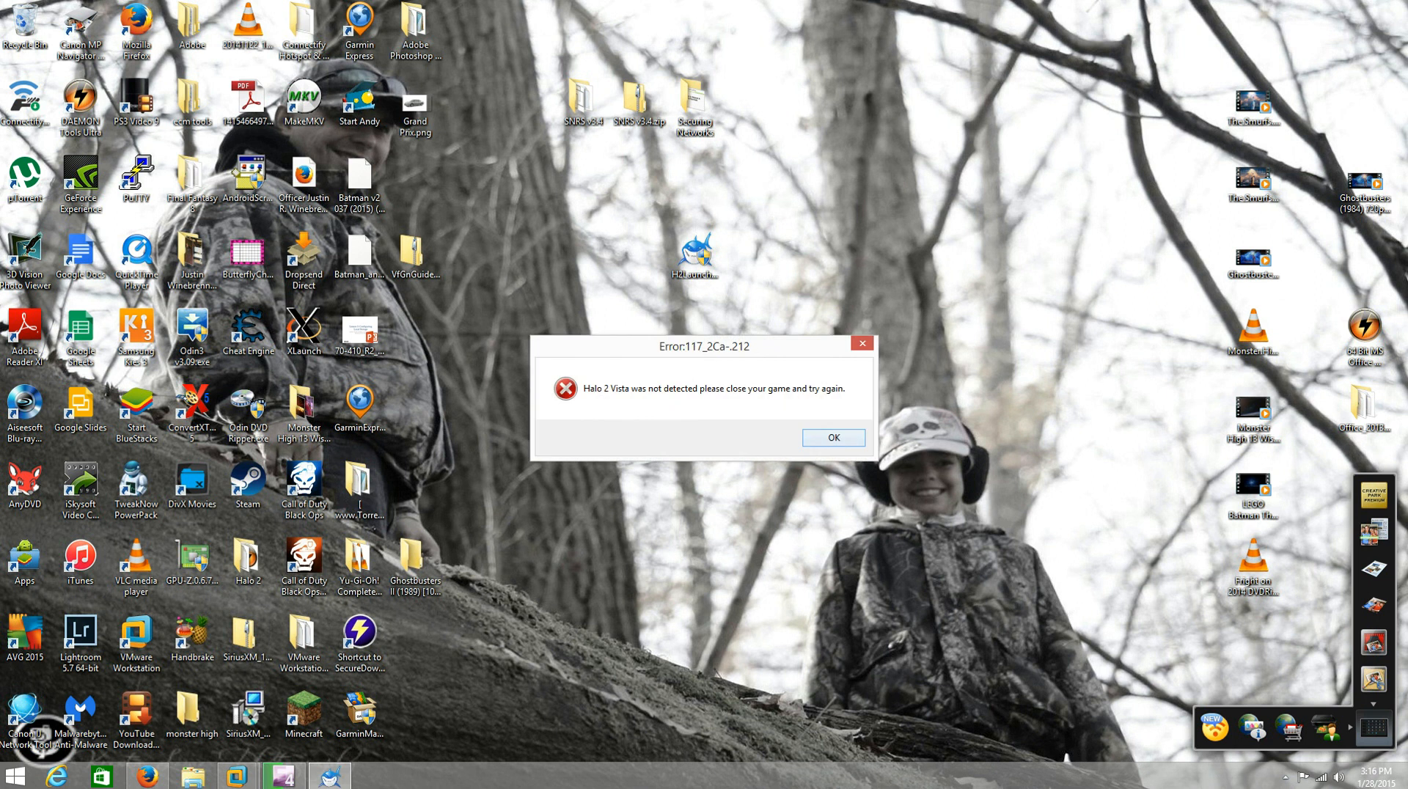
{"action": "left_click", "coordinate": [833, 437]}
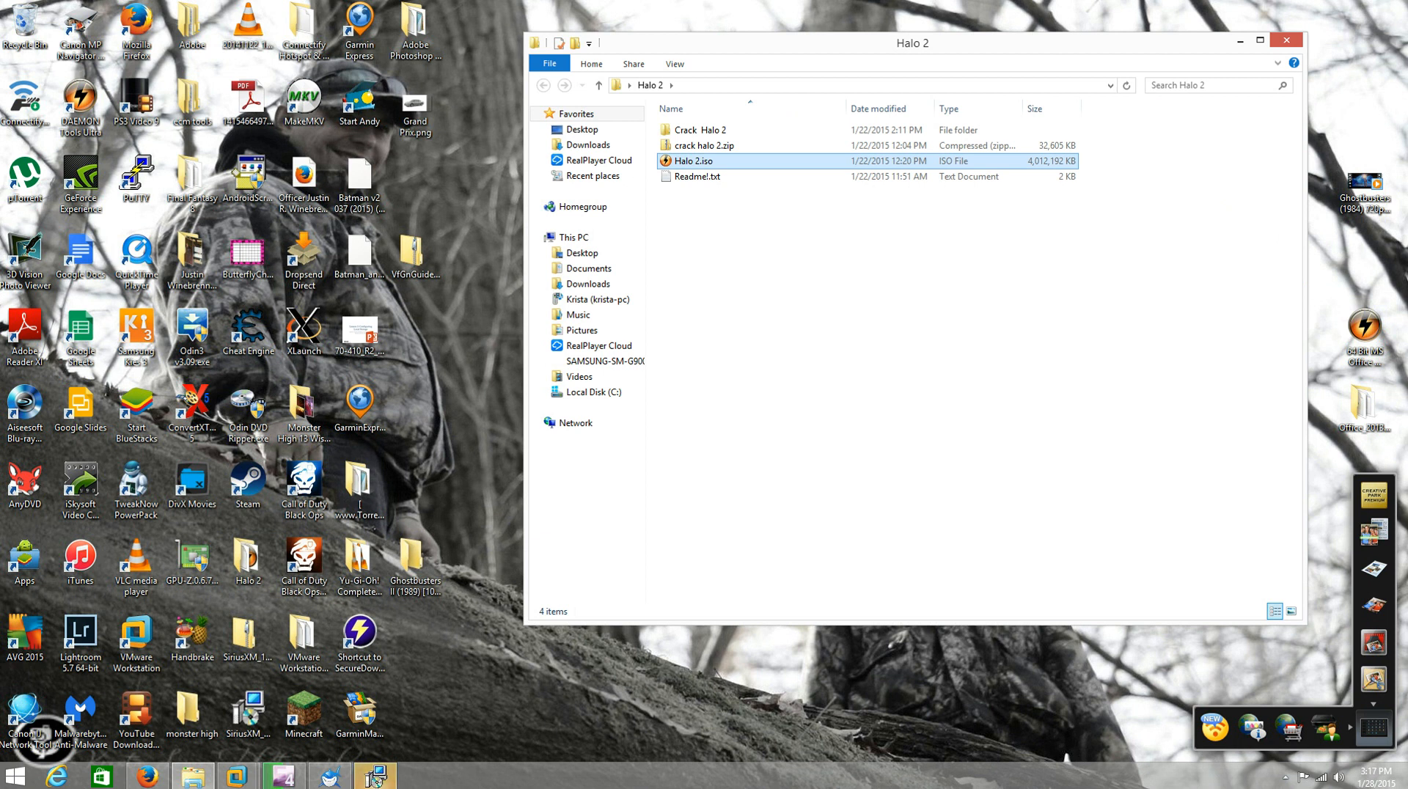
Mount Halo 2.iso with DAEMON Tools Ultra Agent so the game starts
{"action": "right_click", "coordinate": [694, 161]}
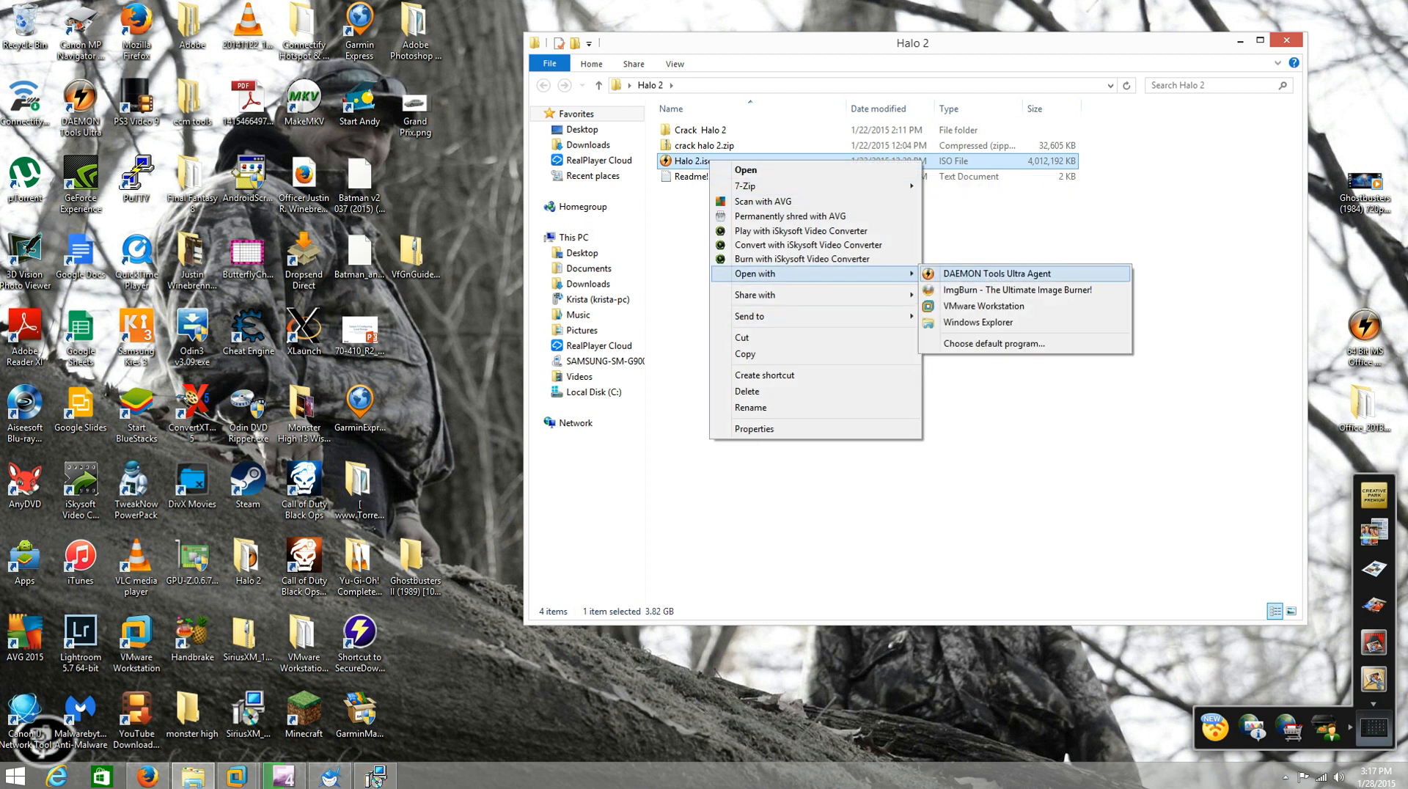
{"action": "left_click", "coordinate": [995, 273]}
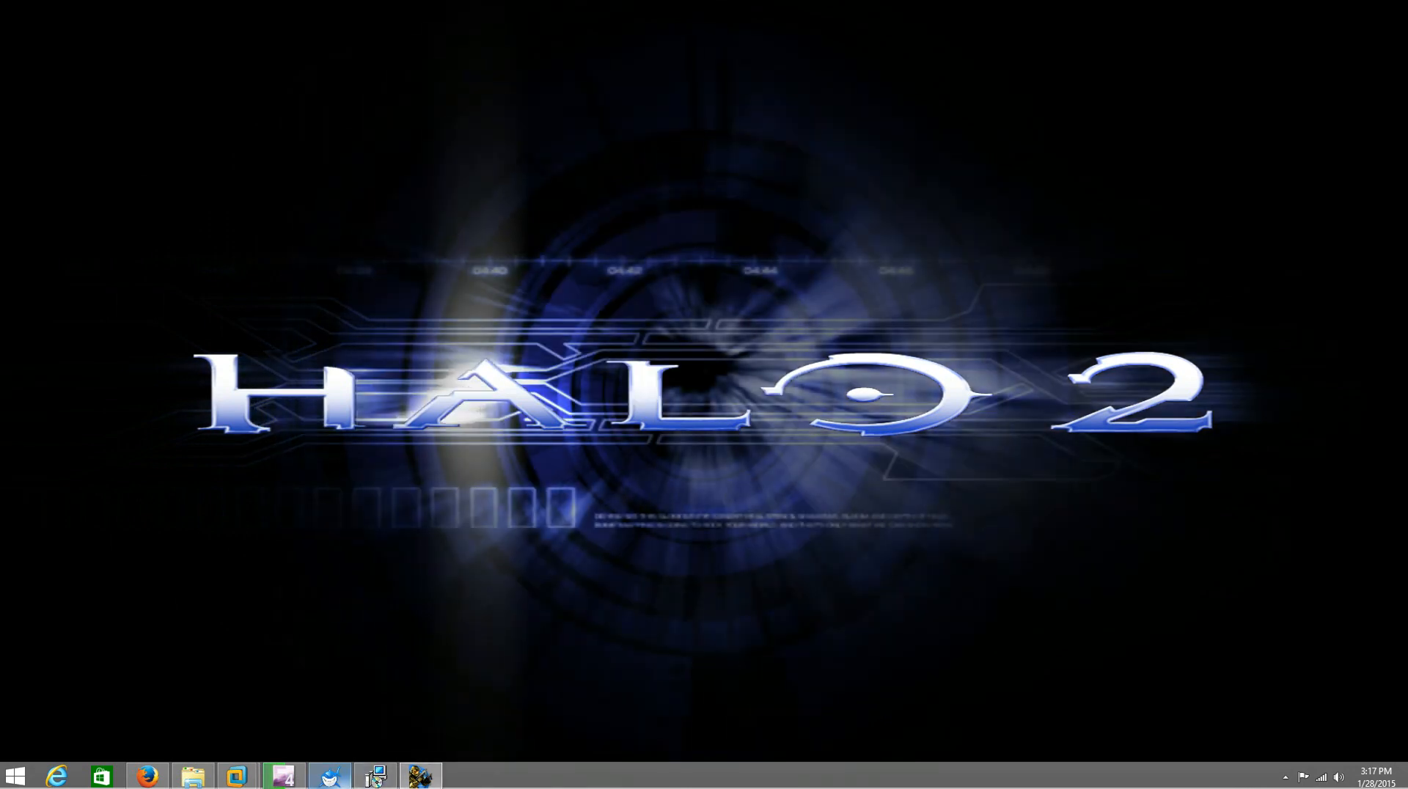
Skip the splash, accept the applied Vista update and continue with the existing player to the main menu
{"action": "left_click", "coordinate": [377, 774]}
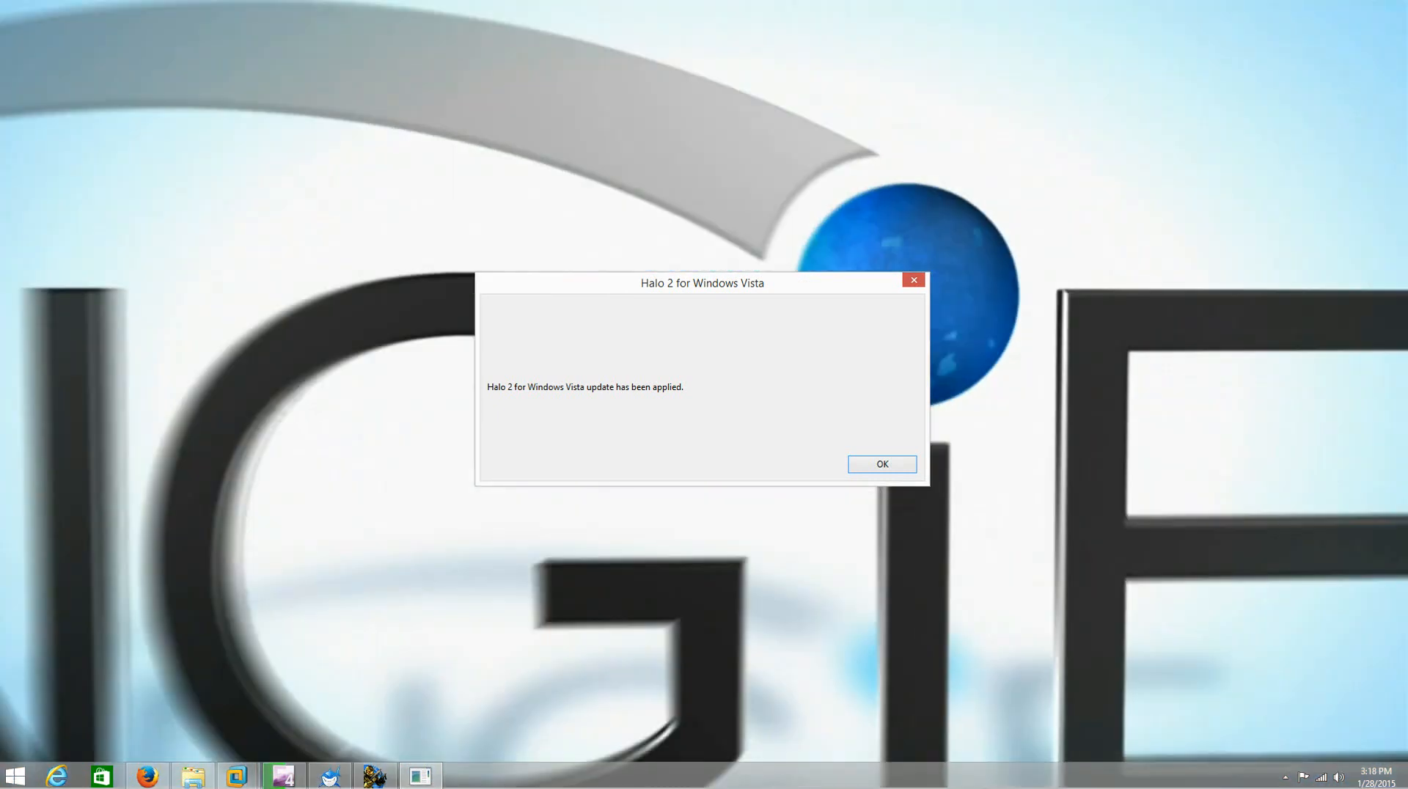
{"action": "left_click", "coordinate": [881, 464]}
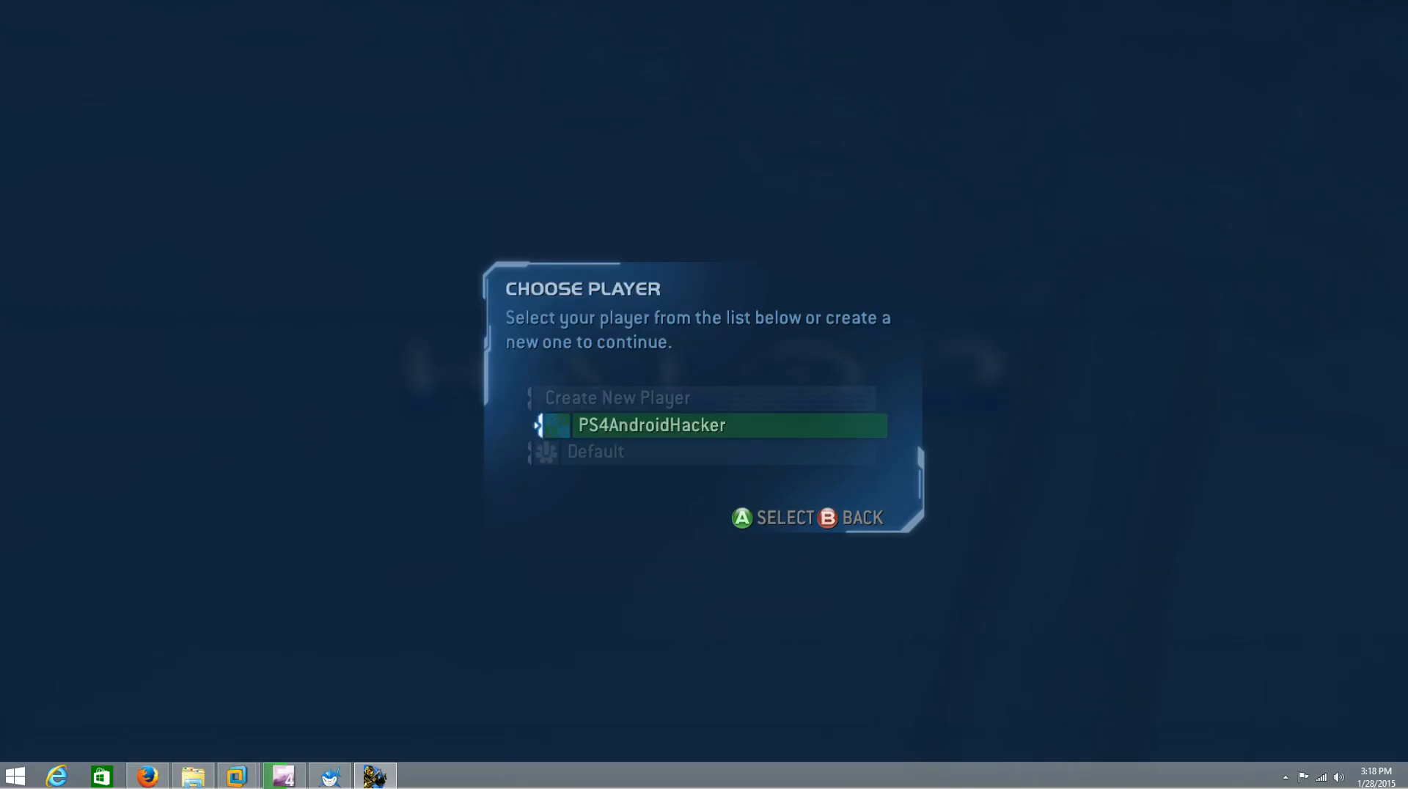
{"action": "left_click", "coordinate": [728, 425]}
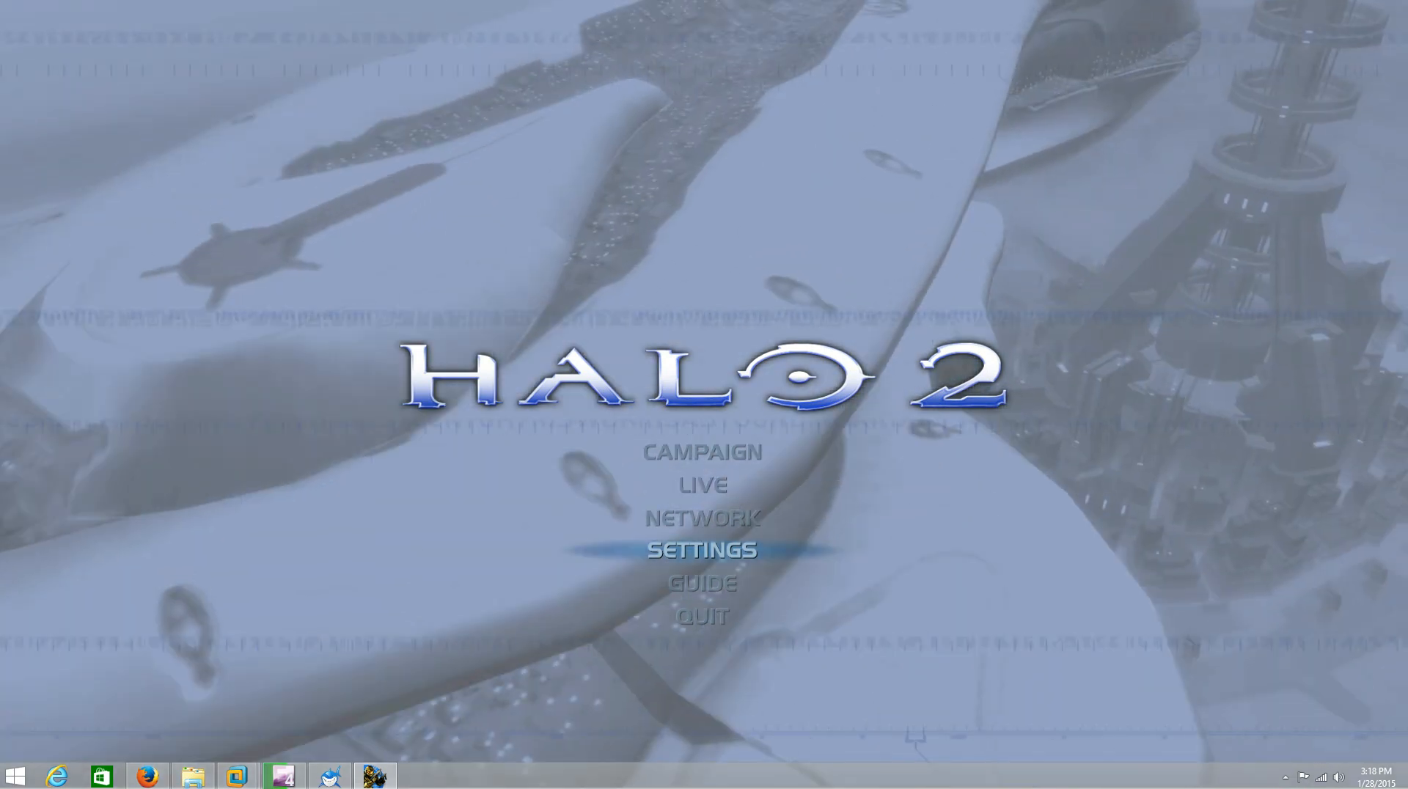
{"action": "left_click", "coordinate": [698, 486]}
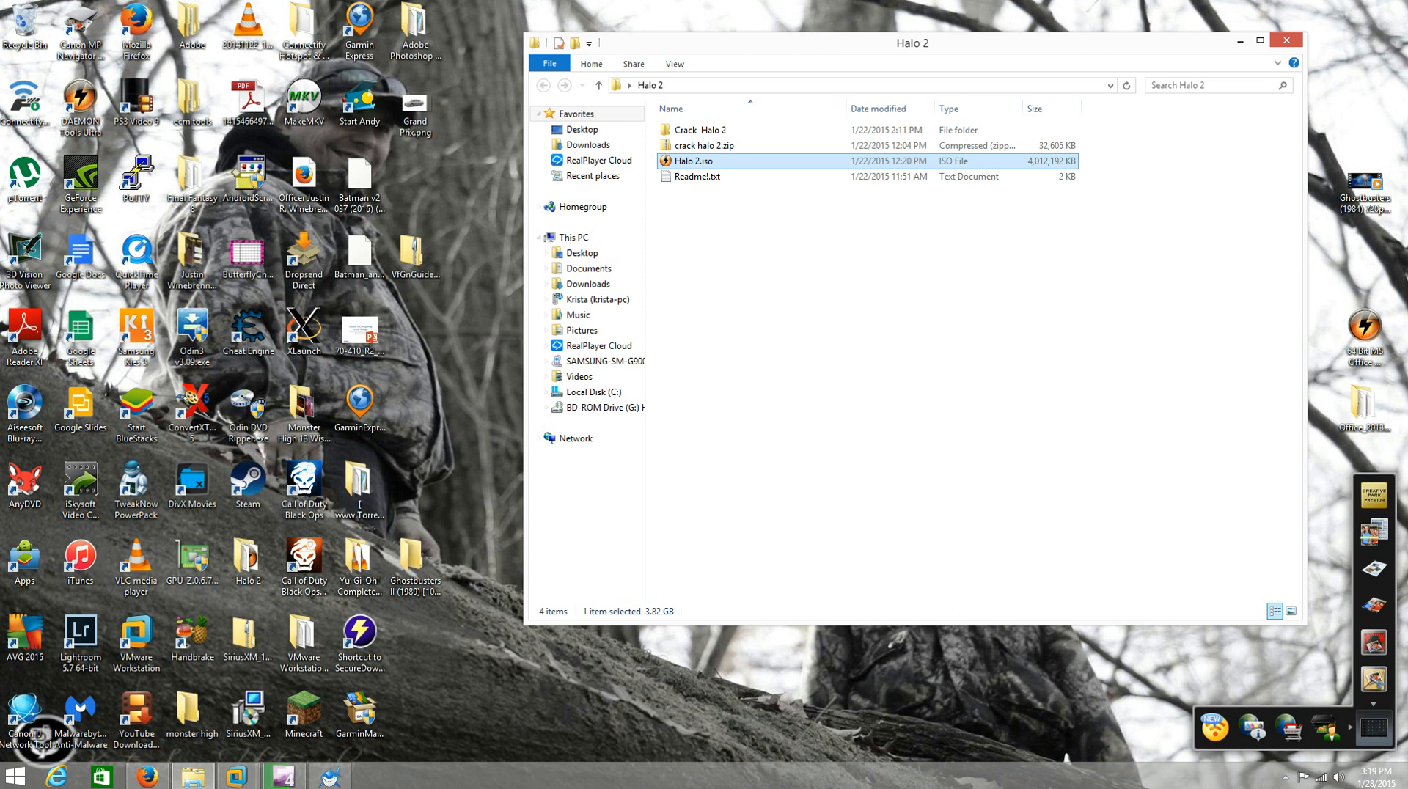
Relaunch H2 Shark, bring up the Activator and select its generated Halo 2 activation key
{"action": "double_click", "coordinate": [692, 162]}
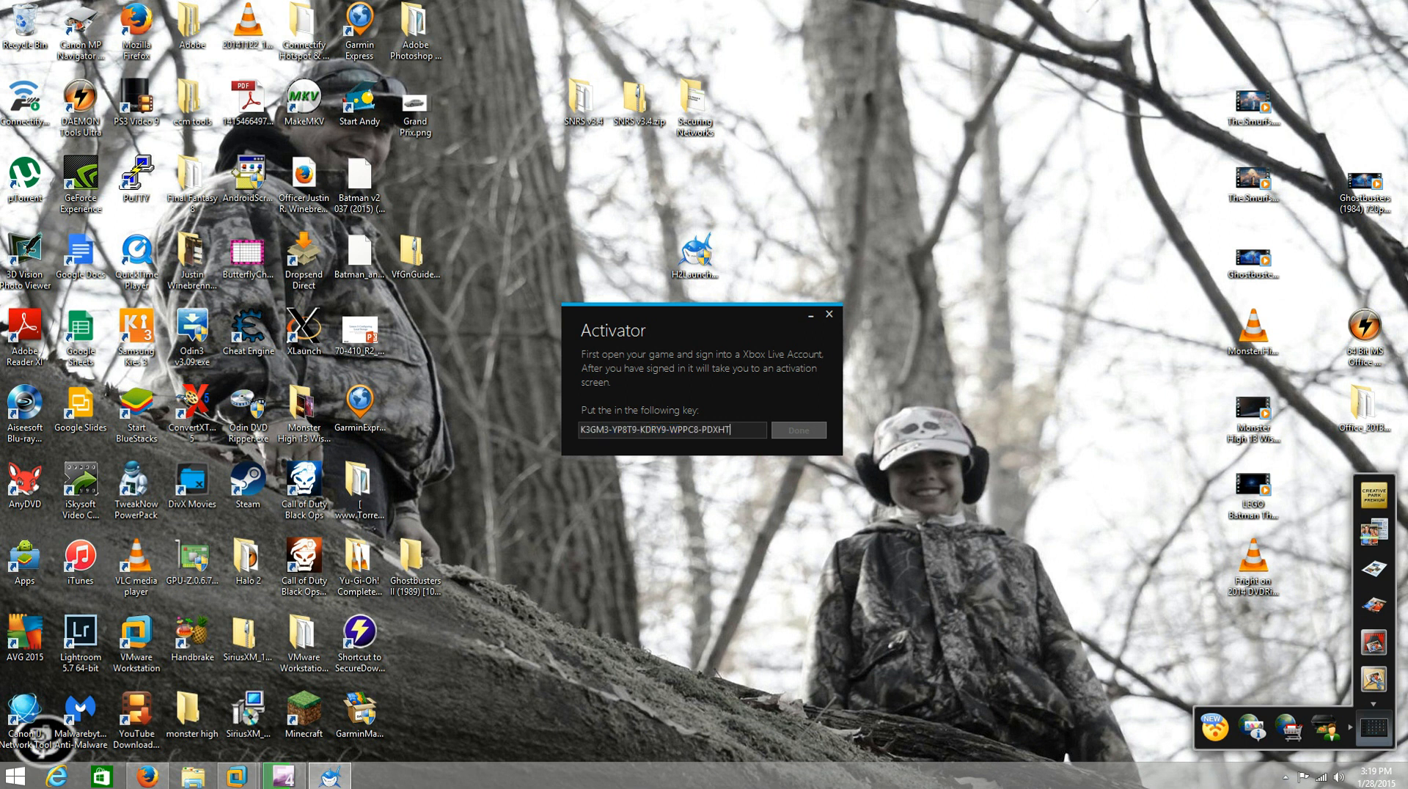
{"action": "left_click", "coordinate": [694, 258]}
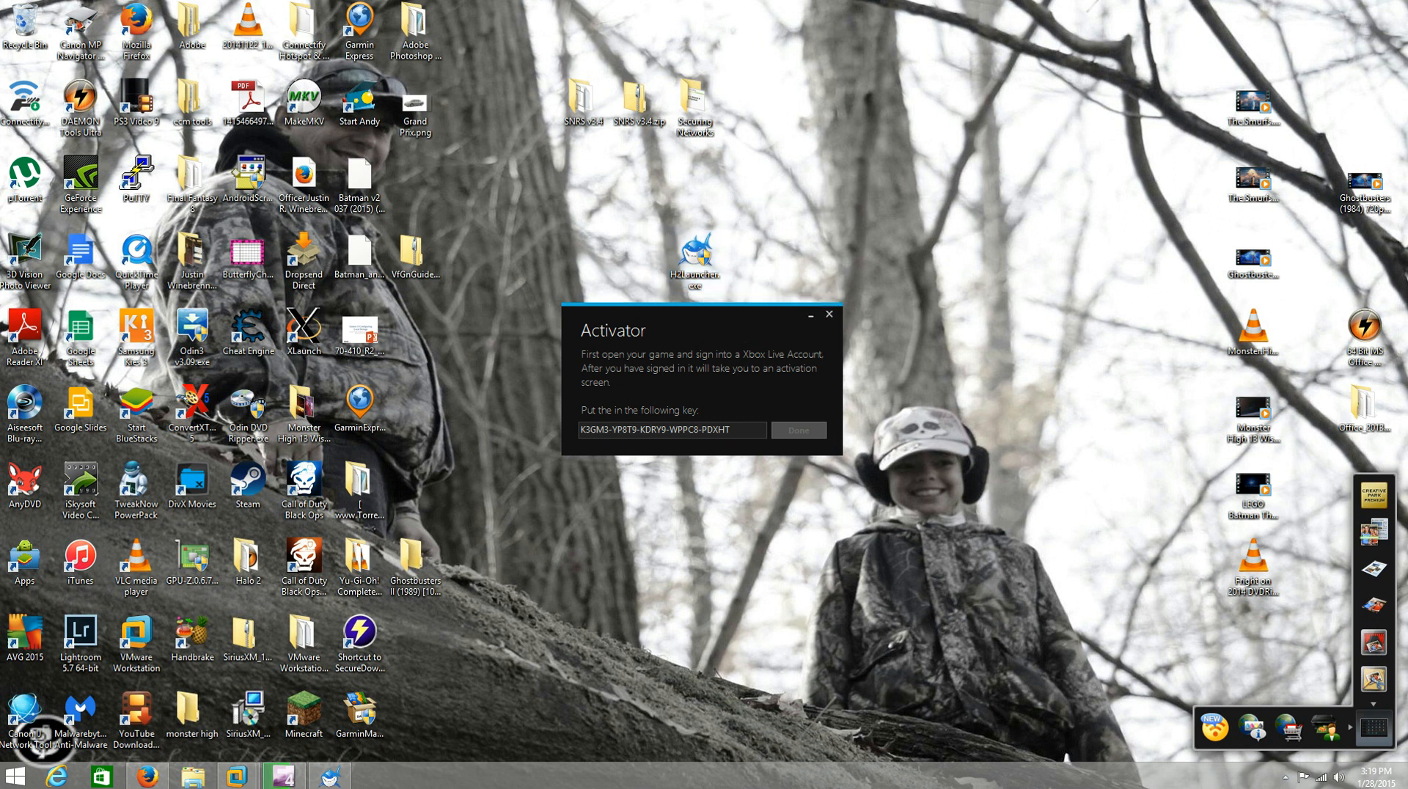
{"action": "left_click", "coordinate": [693, 259]}
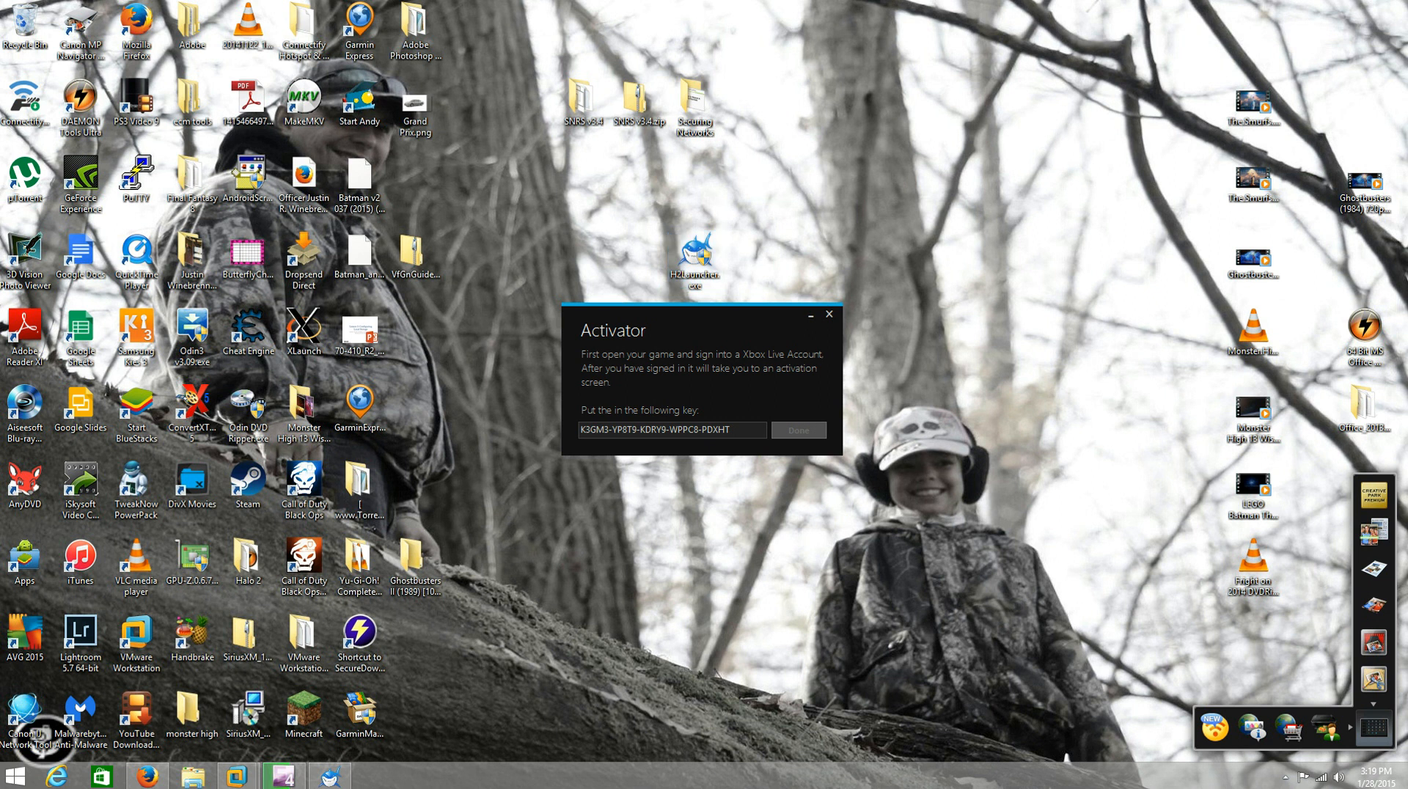
{"action": "triple_click", "coordinate": [670, 430]}
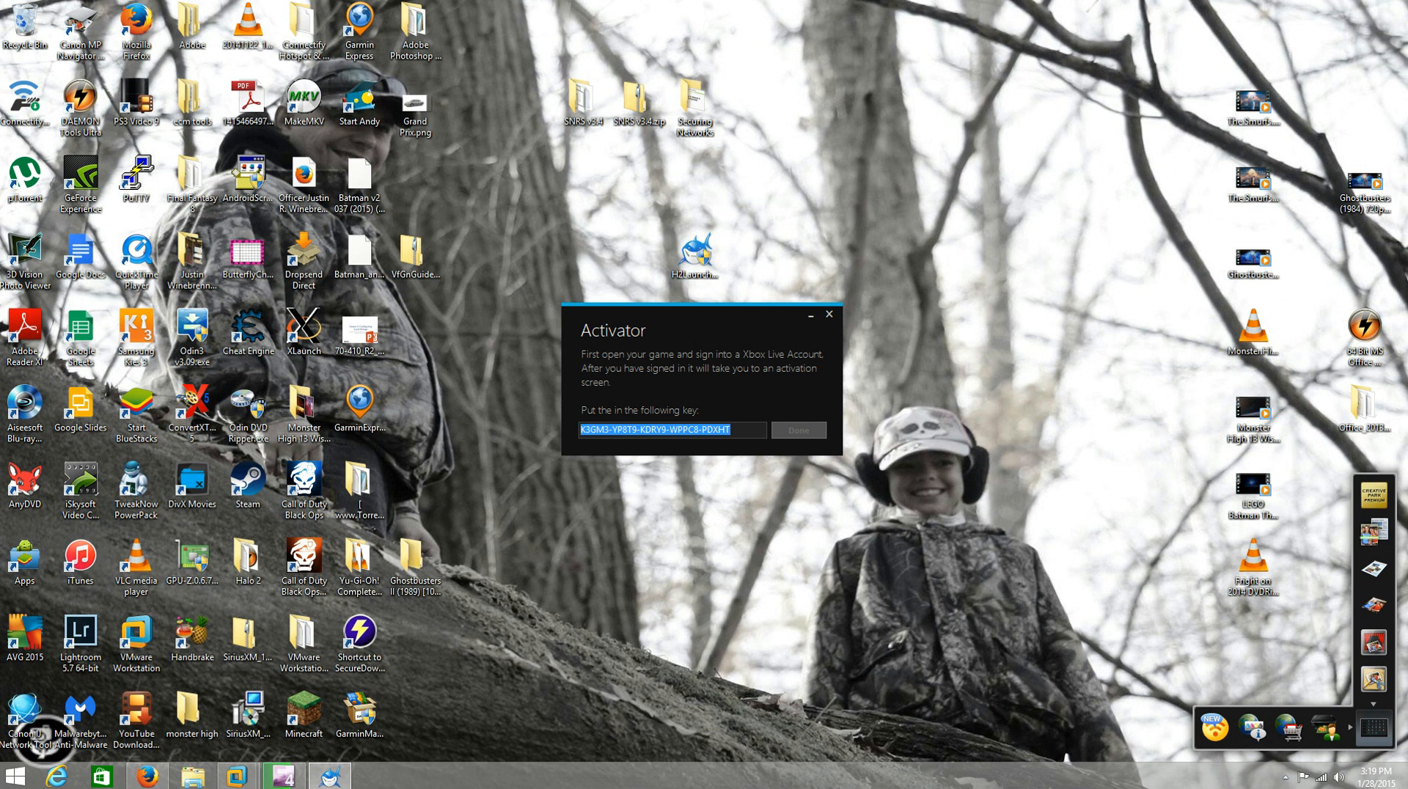
{"action": "left_click", "coordinate": [670, 430]}
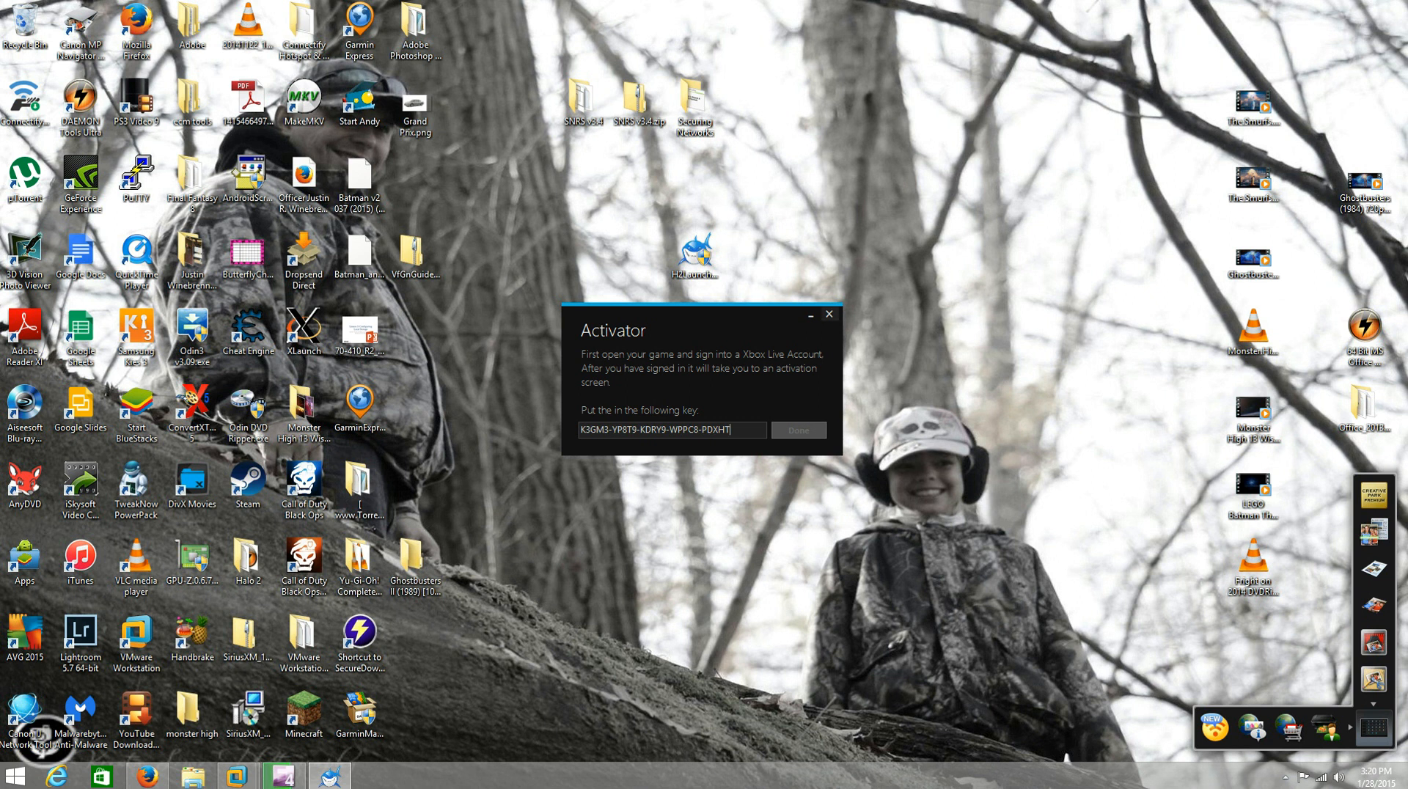
{"action": "left_click", "coordinate": [825, 314]}
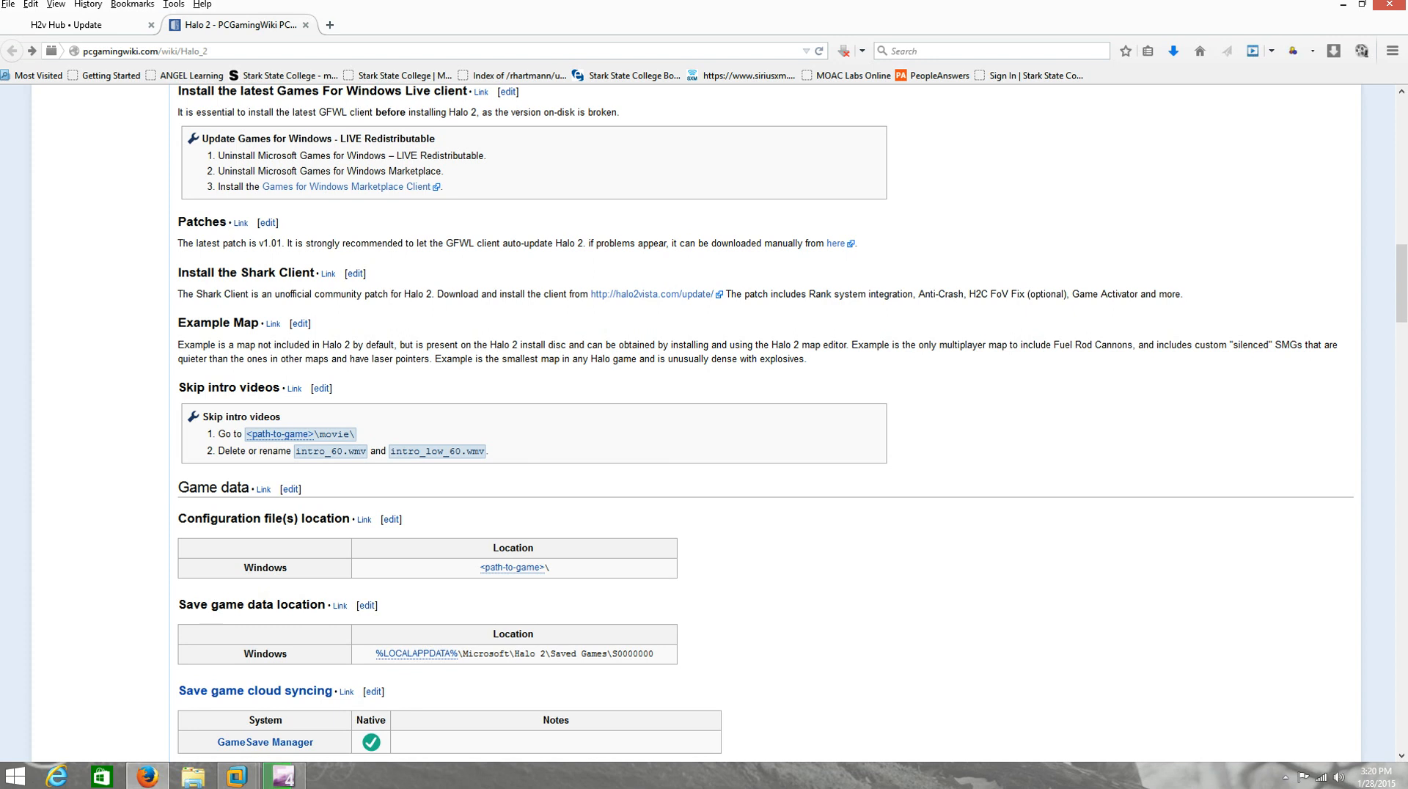
{"action": "left_click", "coordinate": [179, 50]}
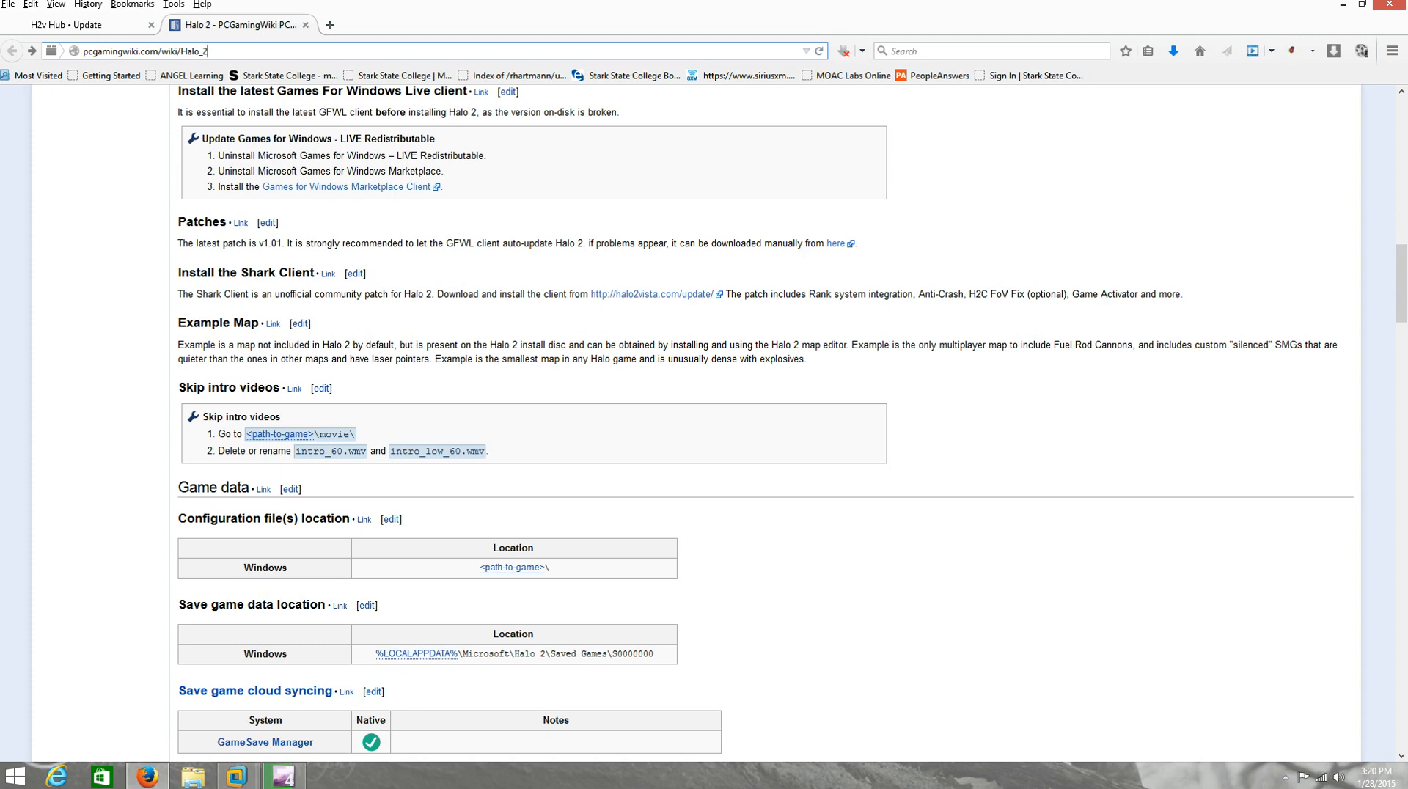
{"action": "double_click", "coordinate": [250, 273]}
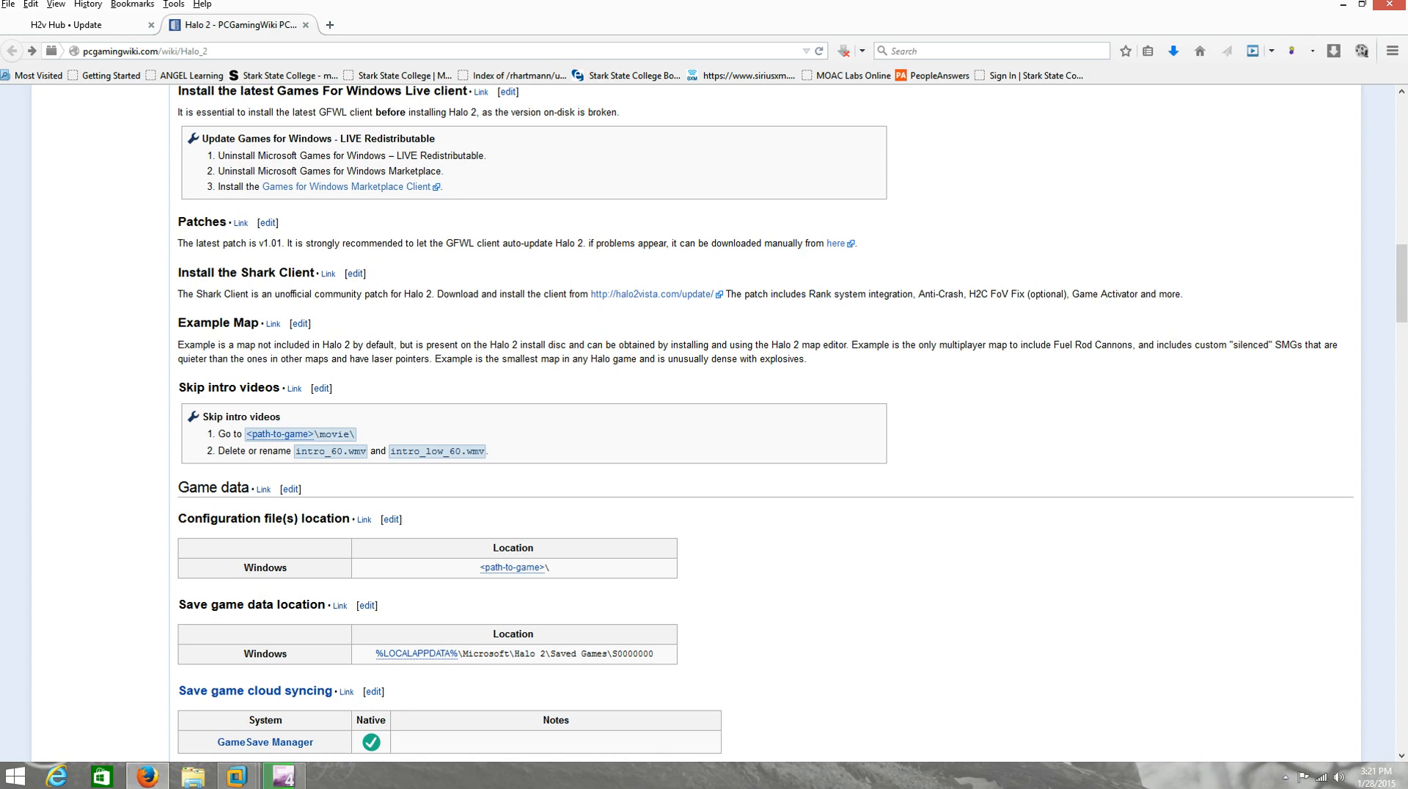
{"action": "double_click", "coordinate": [258, 272]}
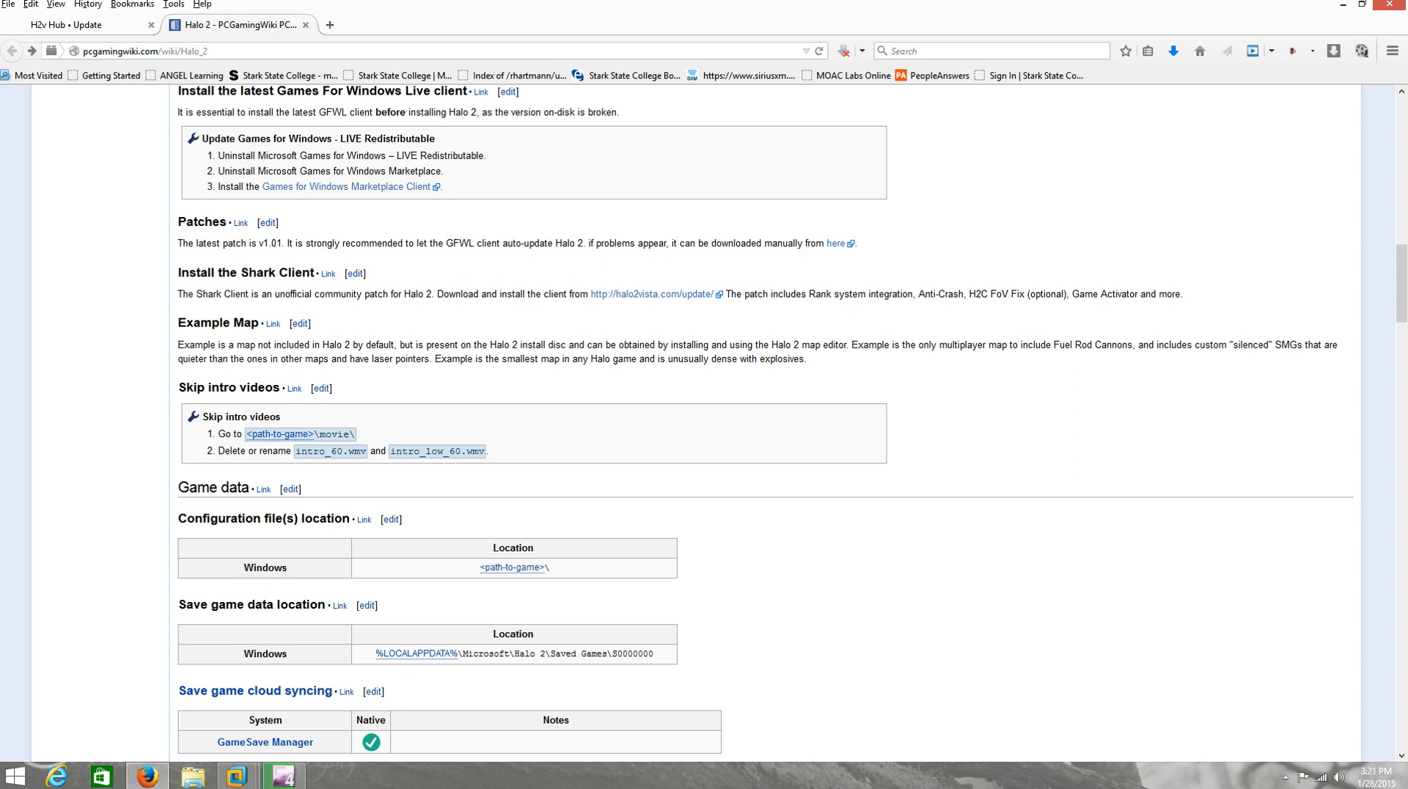
{"action": "double_click", "coordinate": [276, 273]}
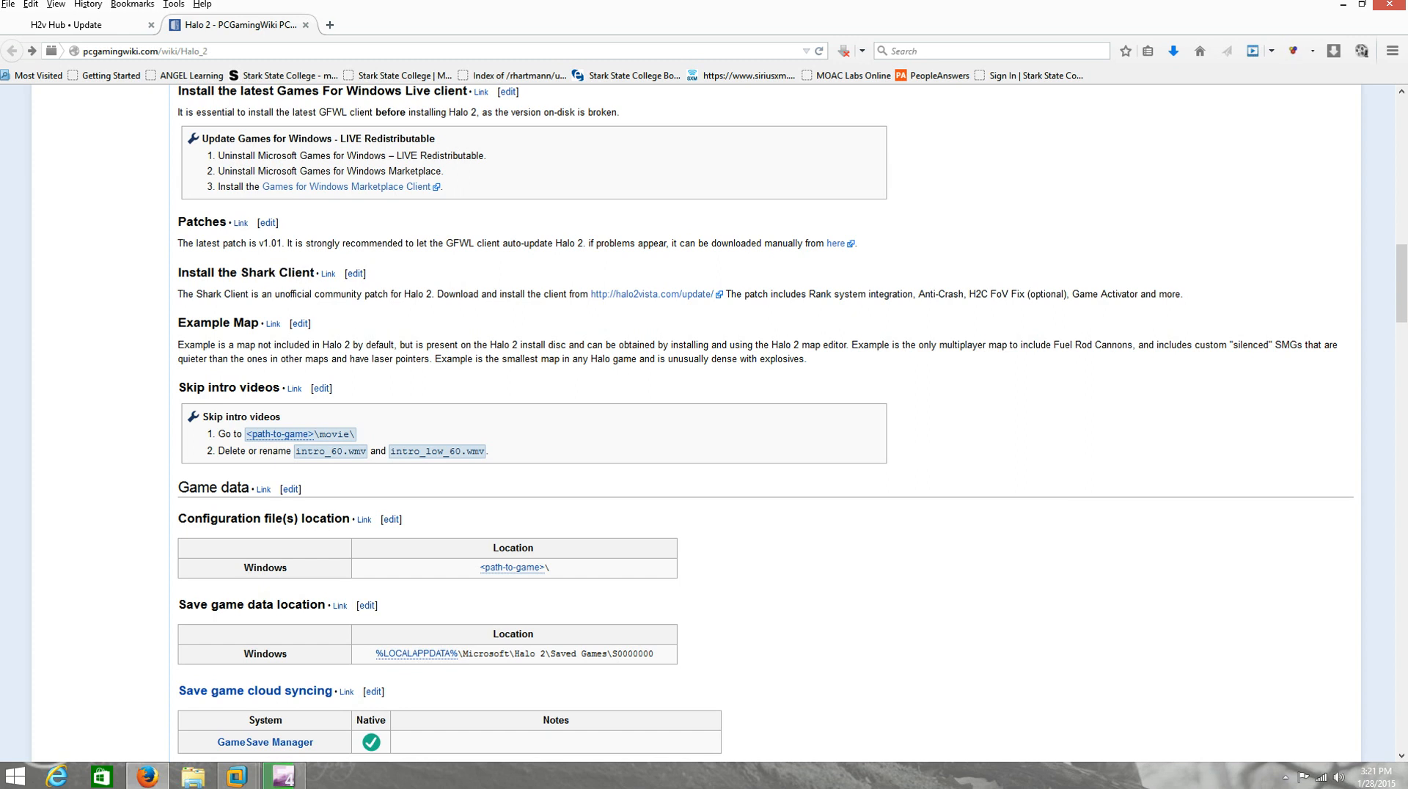
{"action": "double_click", "coordinate": [277, 271]}
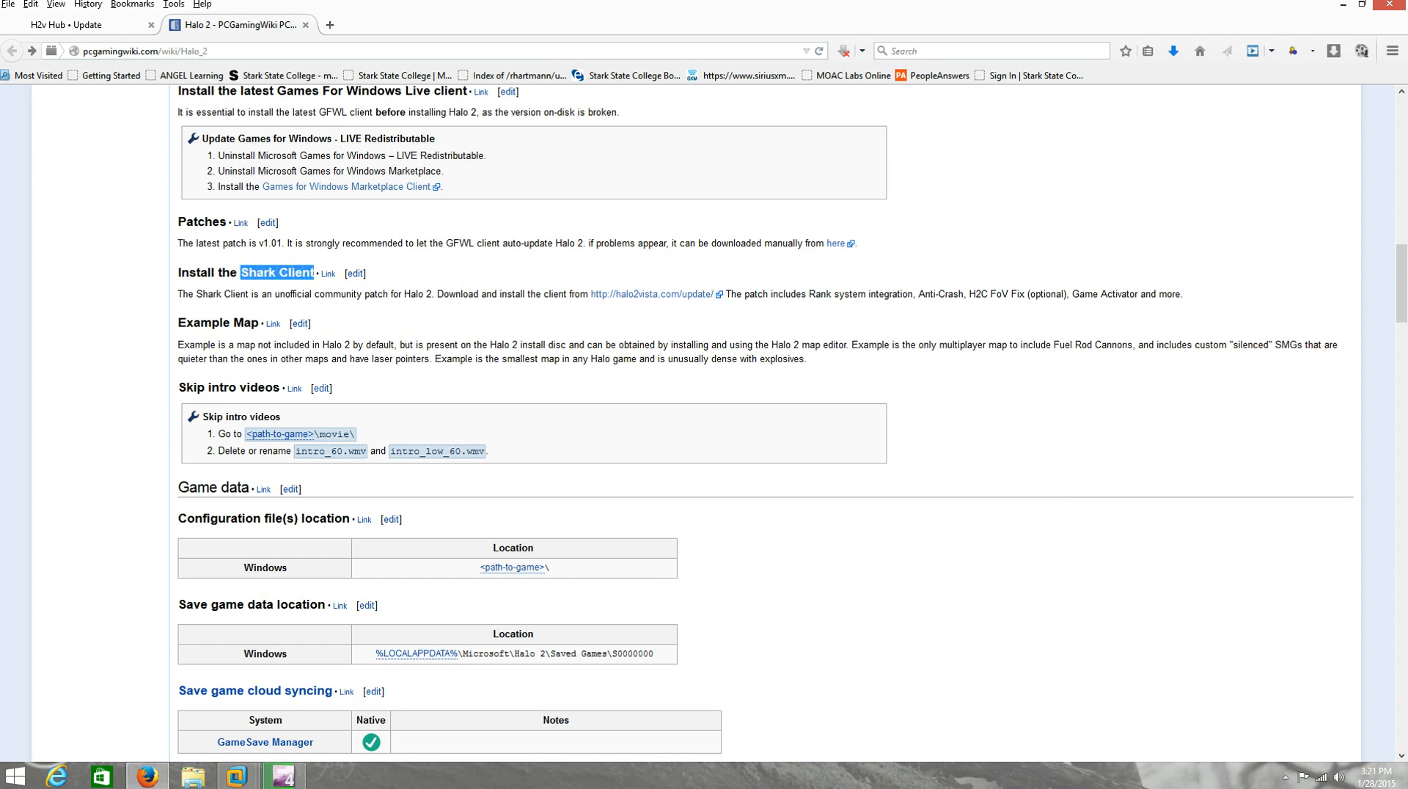